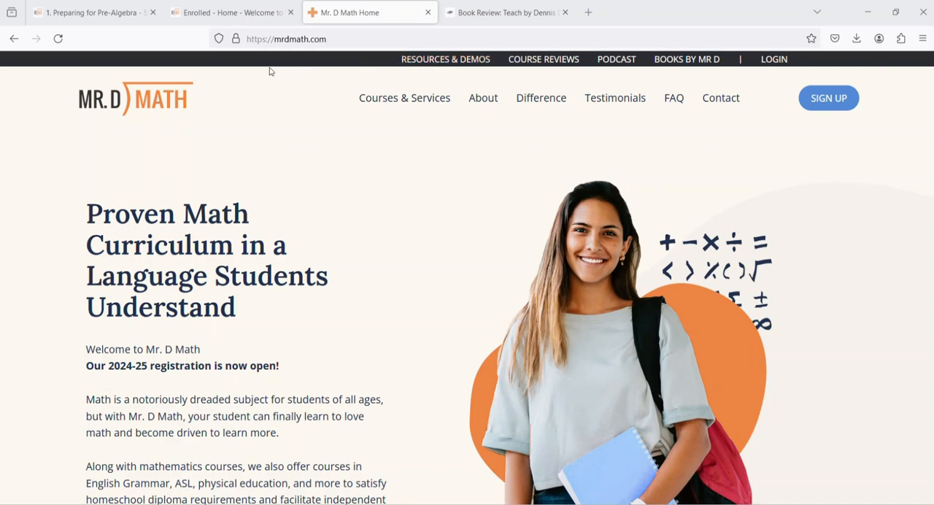
mouse_move(324, 23)
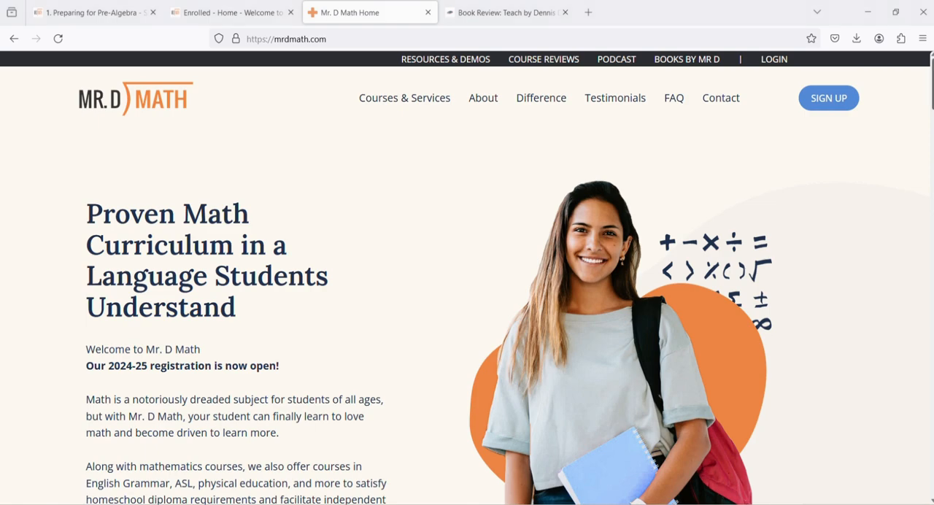
- Read down the Mr. D Math home page and choose Get Started
scroll(down, 3)
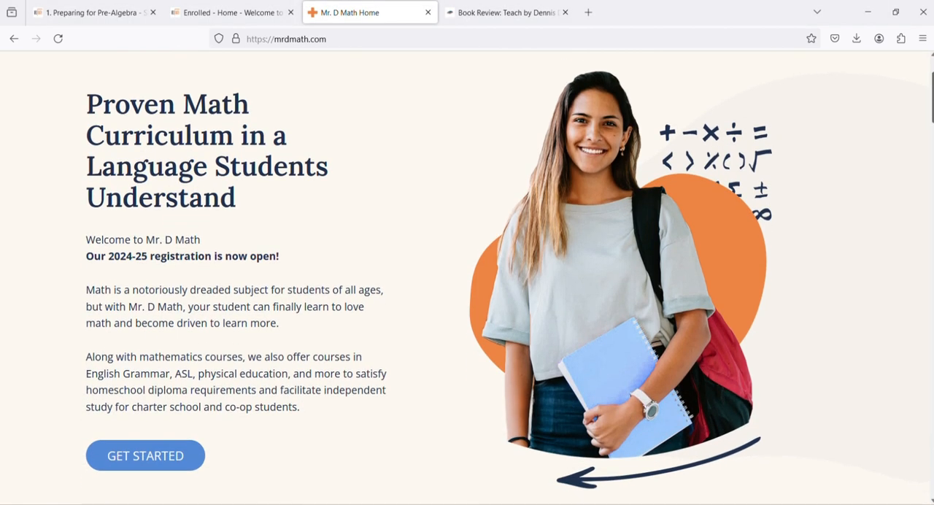
scroll(down, 3)
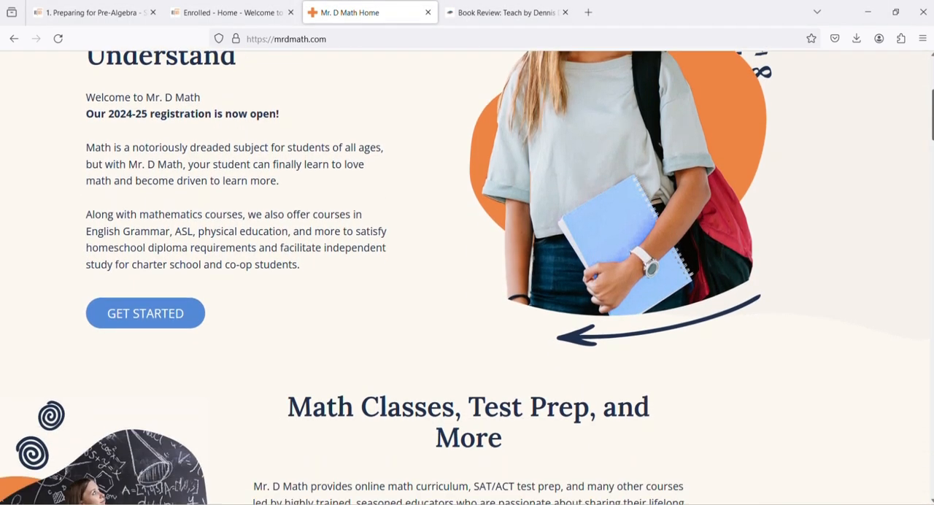
scroll(down, 3)
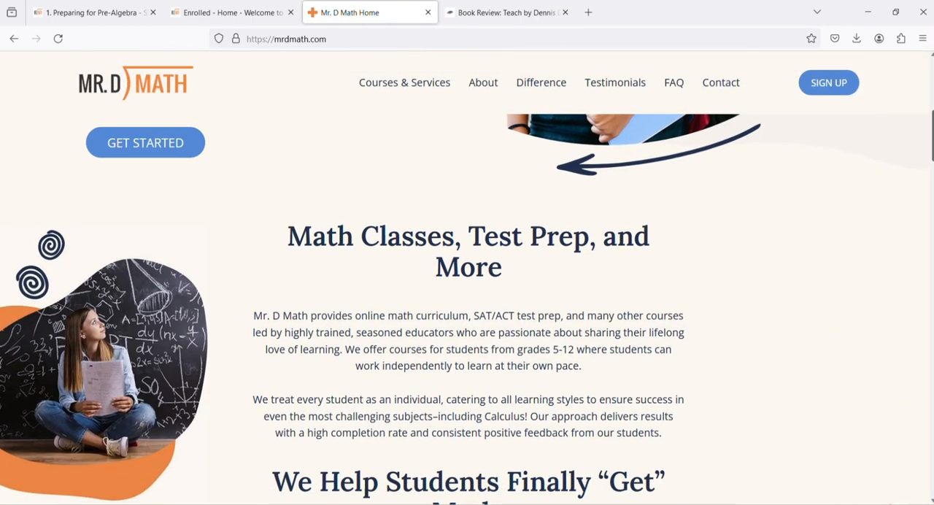
scroll(down, 3)
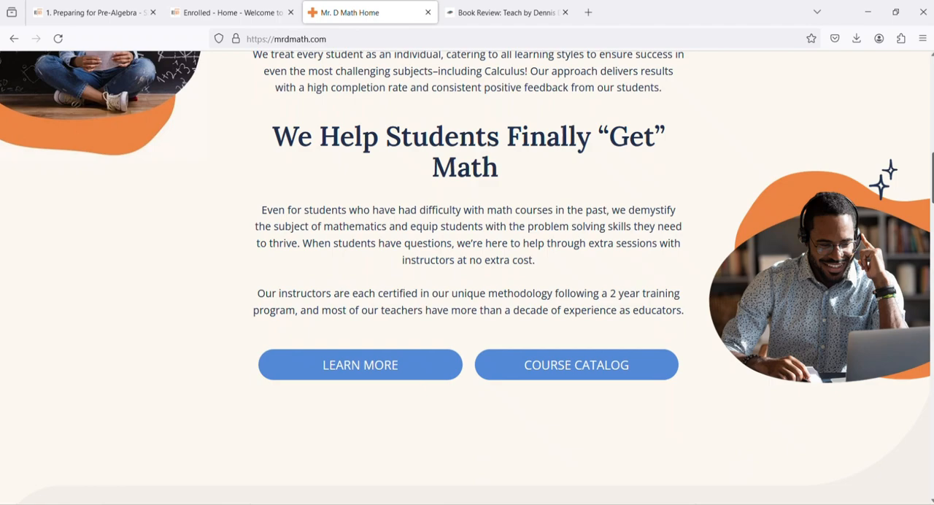
scroll(down, 3)
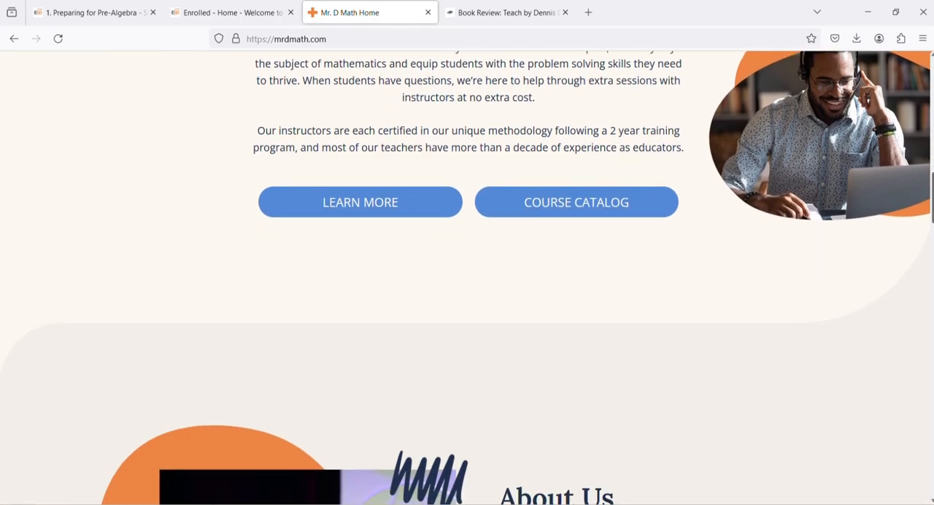
scroll(down, 3)
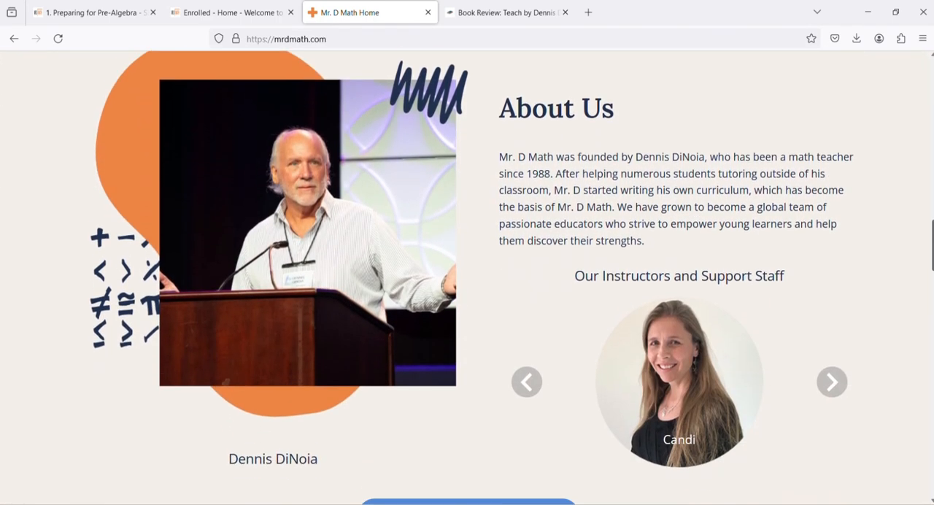
scroll(down, 3)
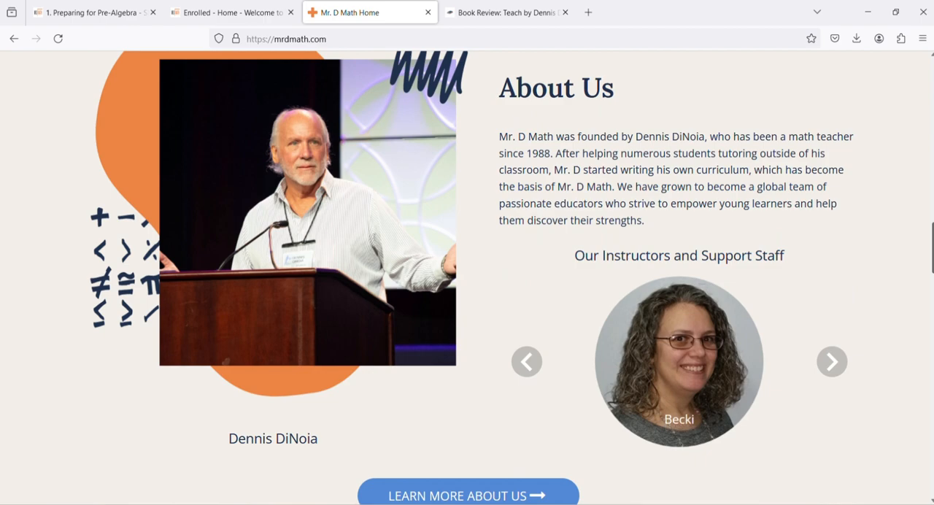
click(832, 361)
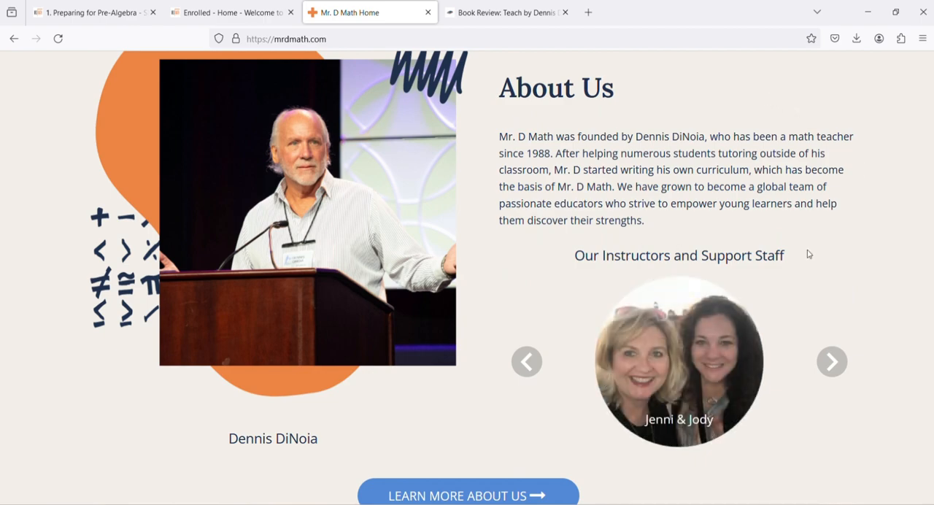
scroll(down, 3)
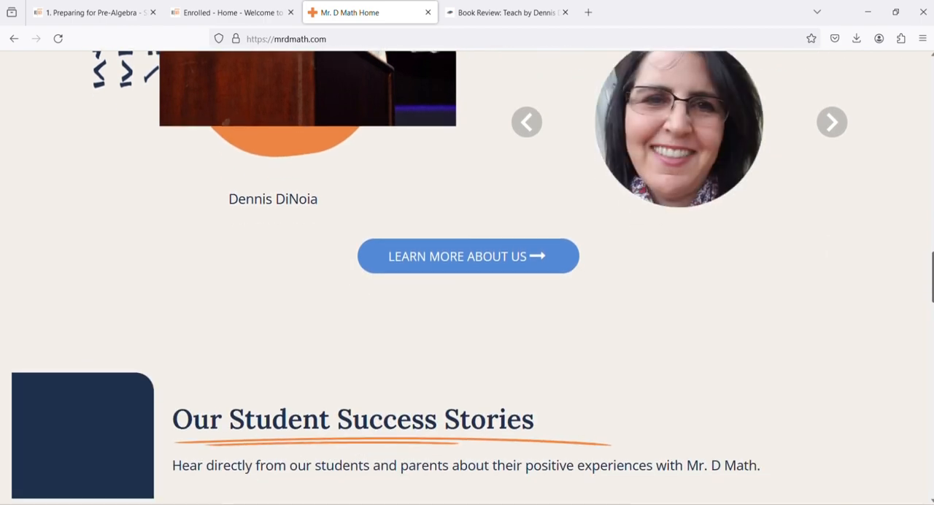
scroll(down, 3)
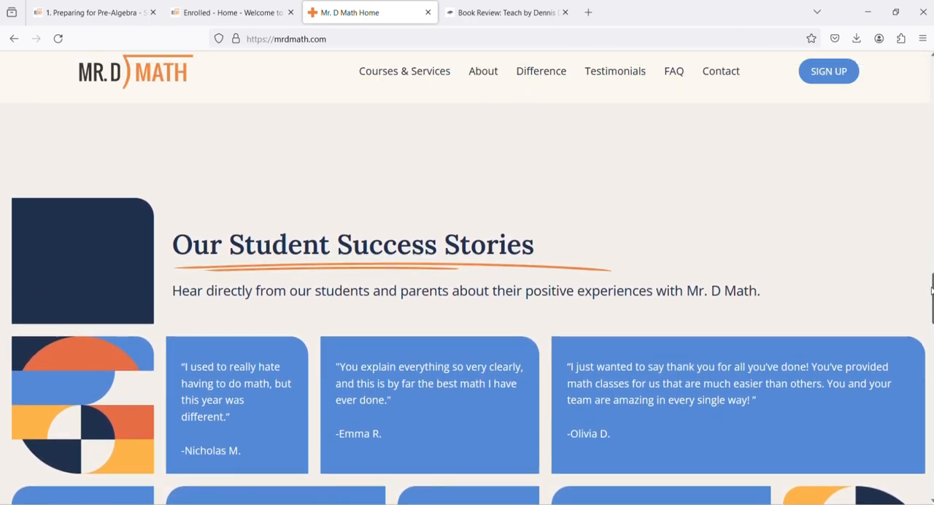
scroll(down, 3)
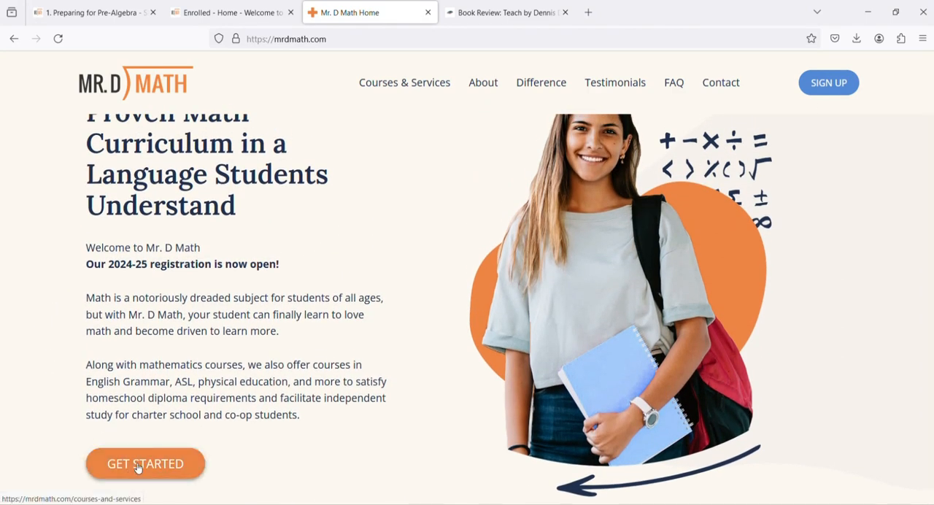
- Open Courses & Services and read past math courses and test prep to Summer Classes
click(145, 463)
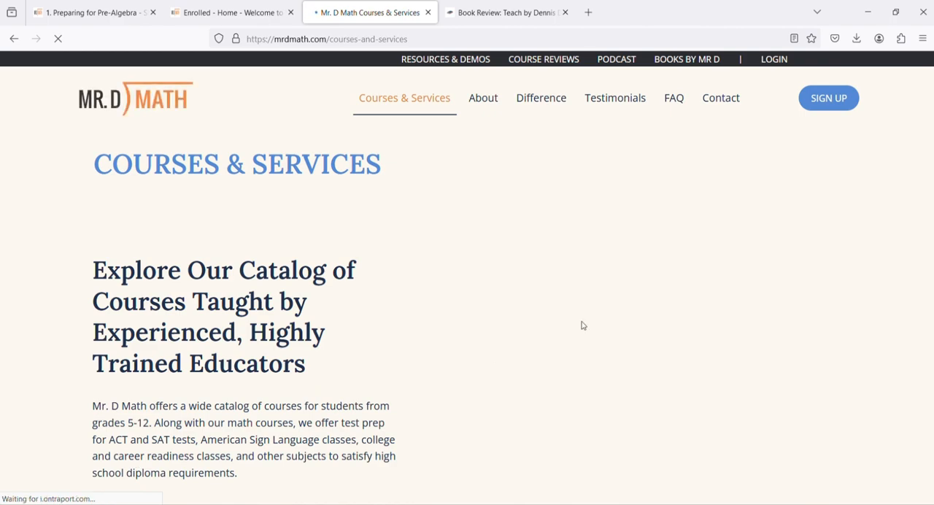
scroll(down, 3)
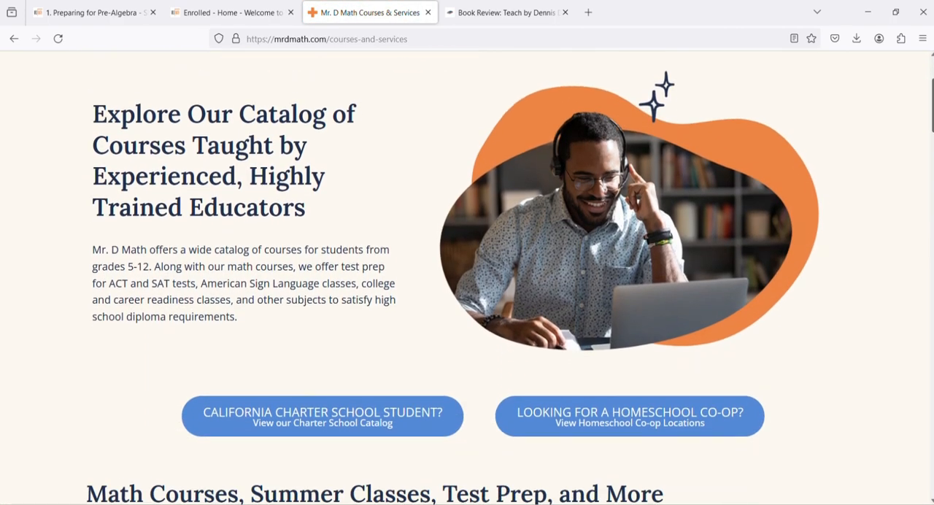
scroll(down, 3)
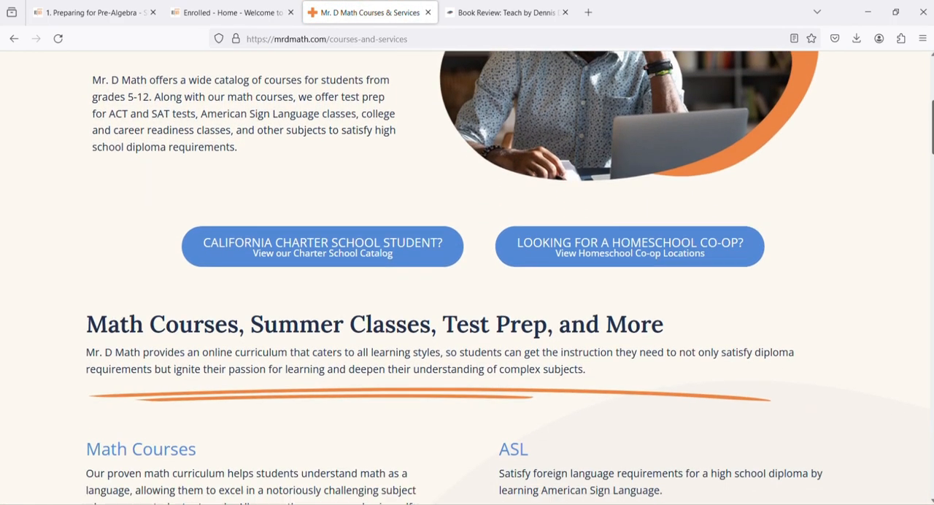
scroll(down, 3)
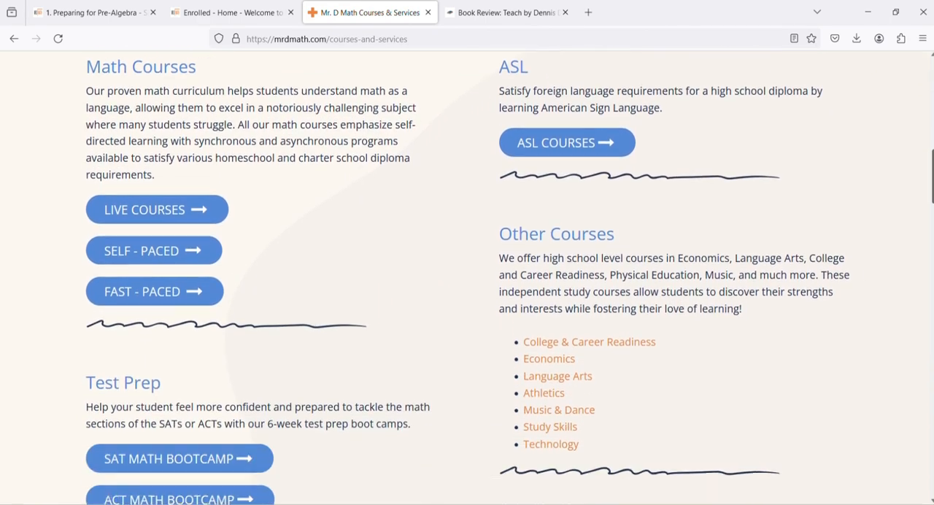
scroll(down, 3)
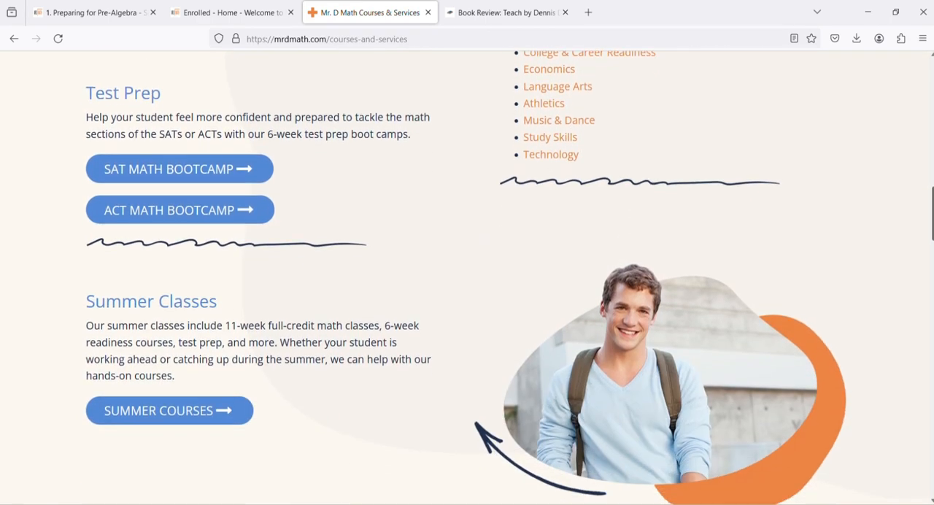
scroll(down, 3)
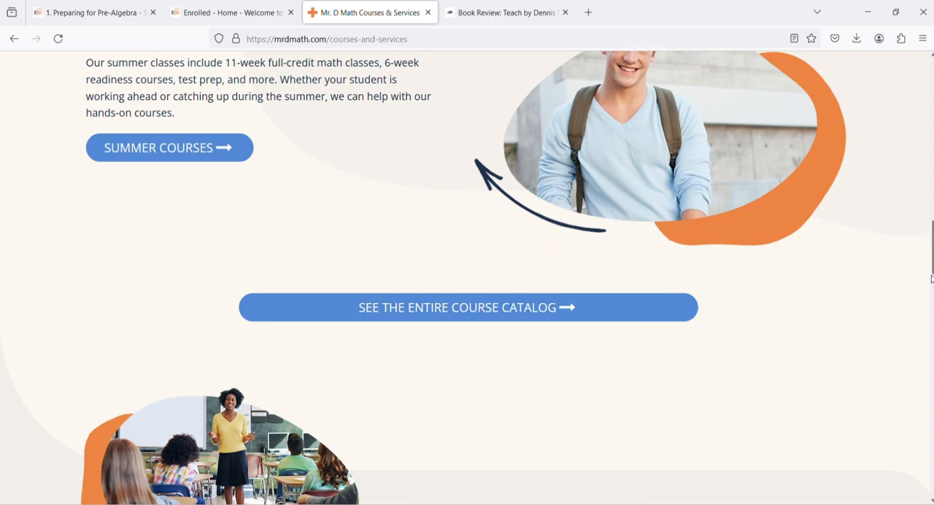
- Open the entire course catalog, then the enrolled 1. Preparing for Pre-Algebra - SP 2024-25 class
click(467, 307)
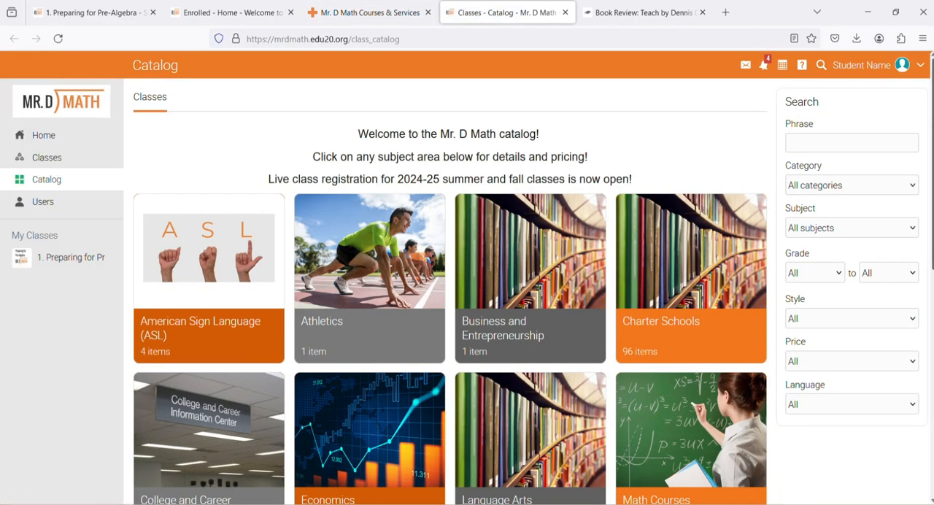
scroll(down, 3)
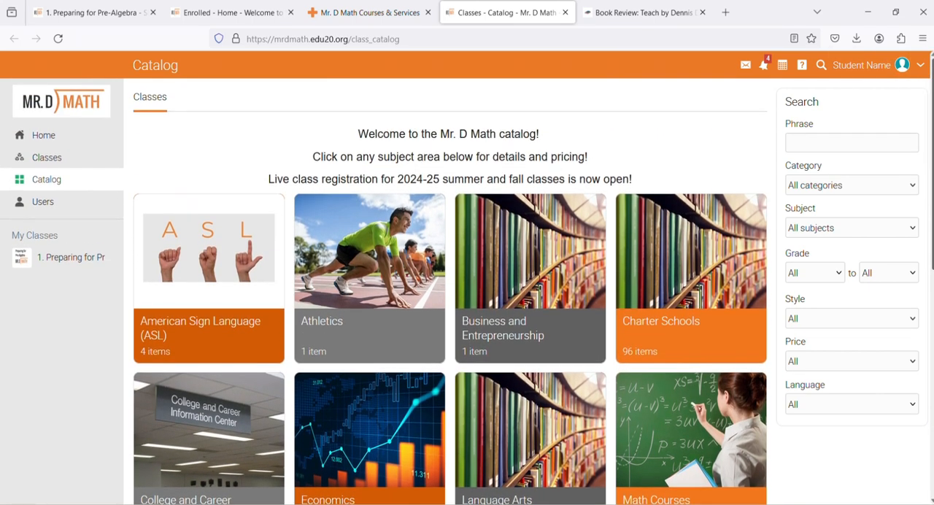
mouse_move(523, 114)
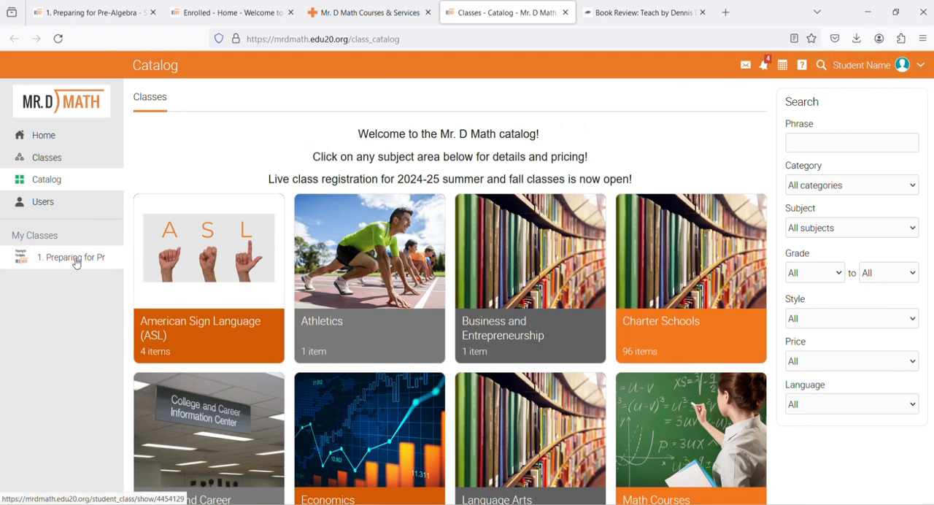
click(71, 257)
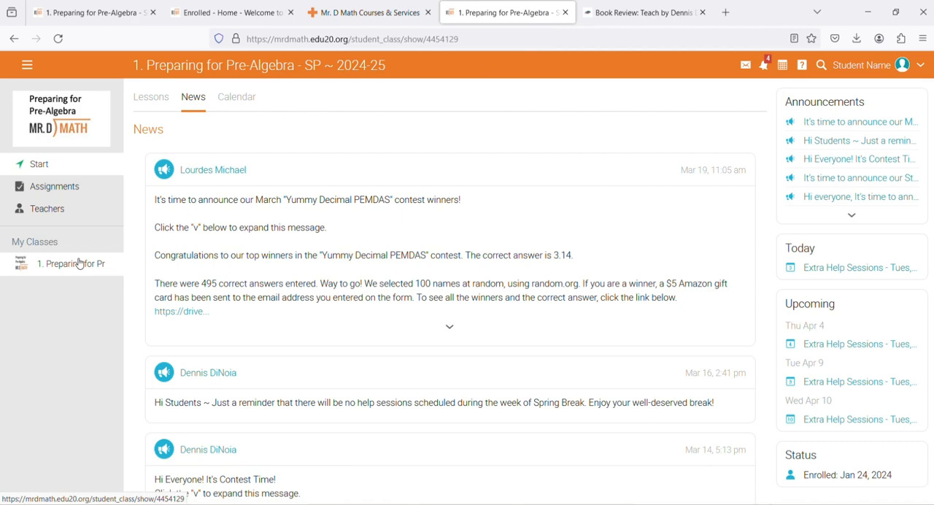
scroll(down, 3)
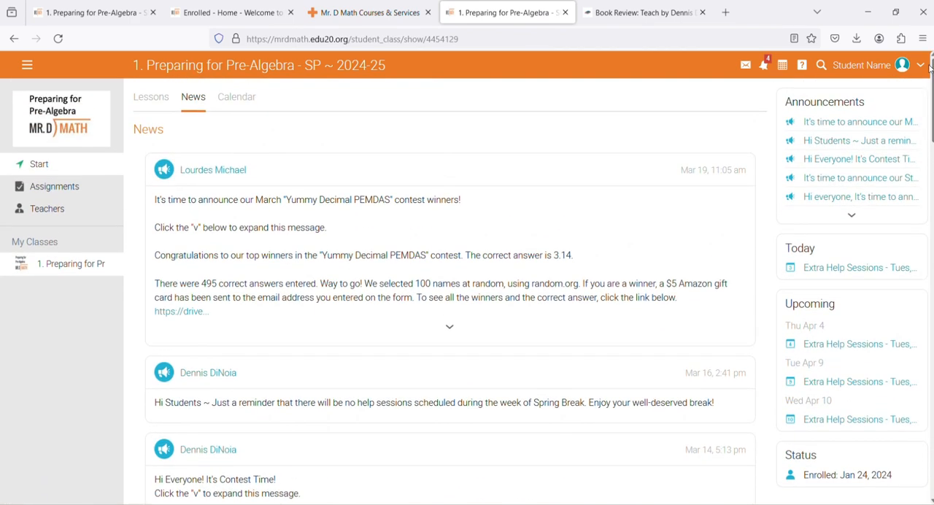
mouse_move(71, 263)
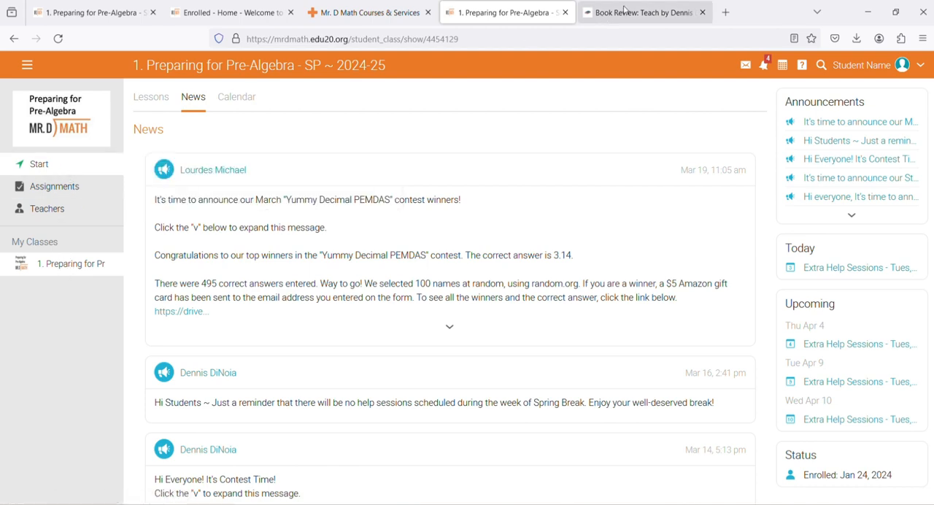
- Switch to the Simple Homeschool Lifestyle review of Teach and read it to the end
click(642, 13)
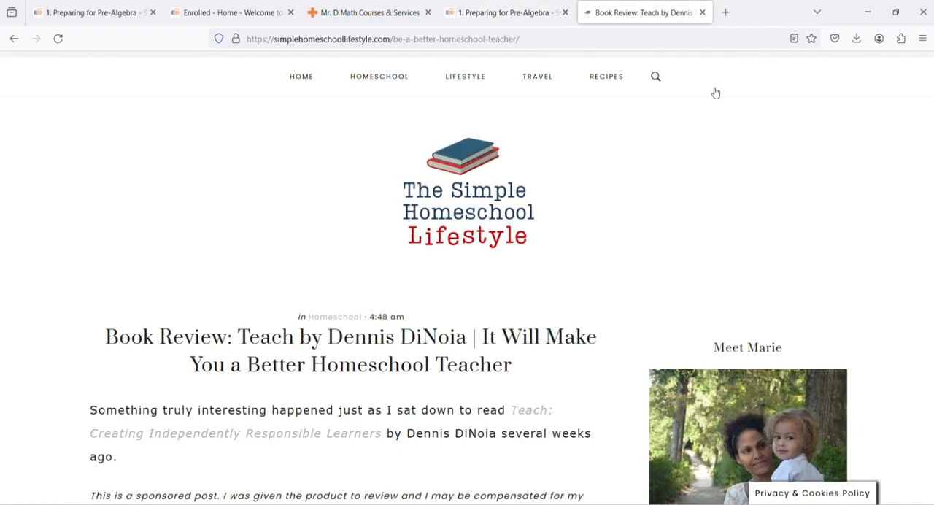
scroll(down, 3)
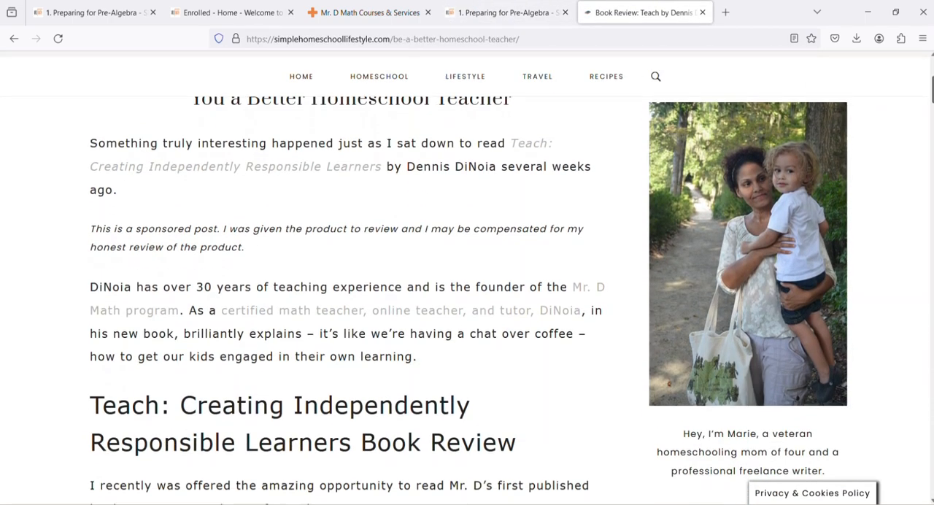
scroll(down, 3)
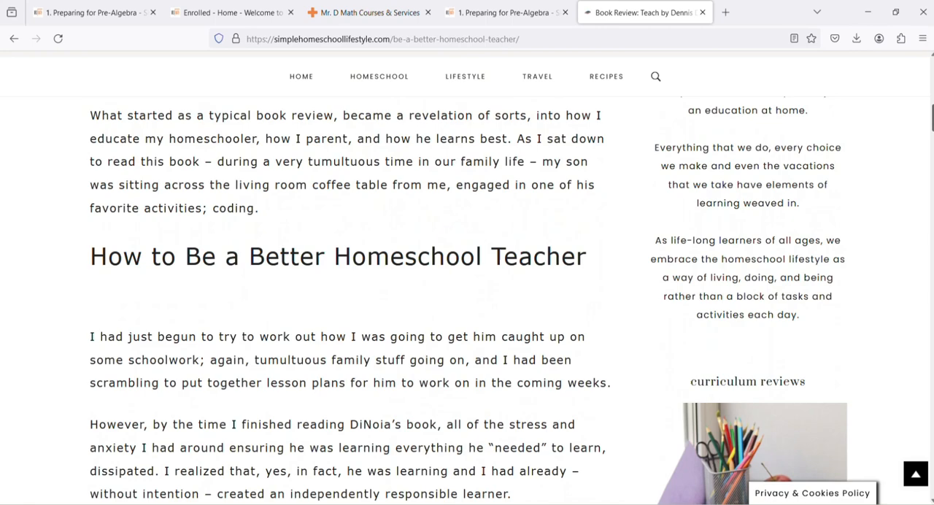
scroll(down, 3)
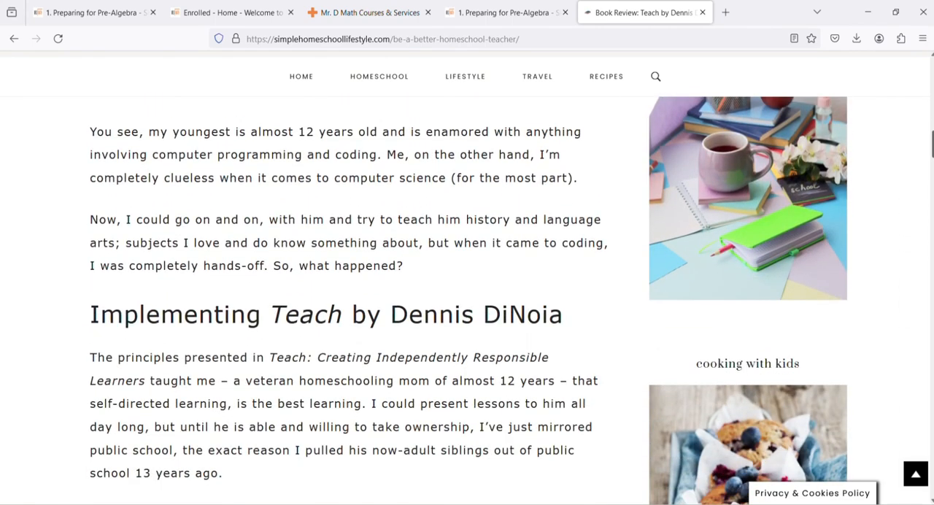
scroll(down, 3)
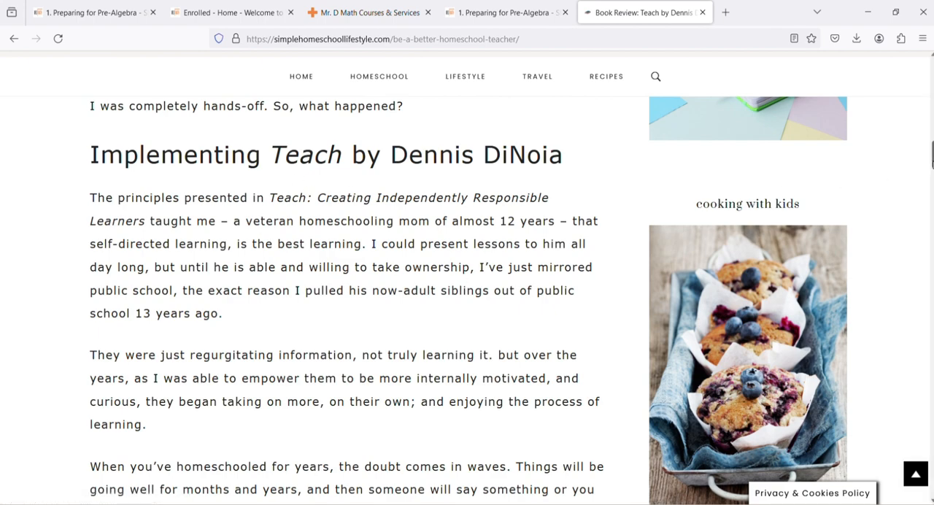
scroll(down, 3)
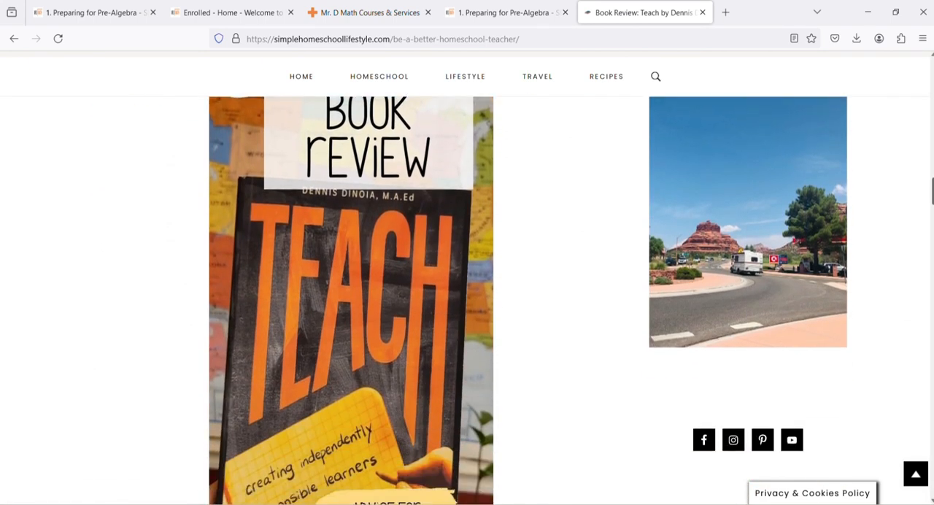
scroll(down, 3)
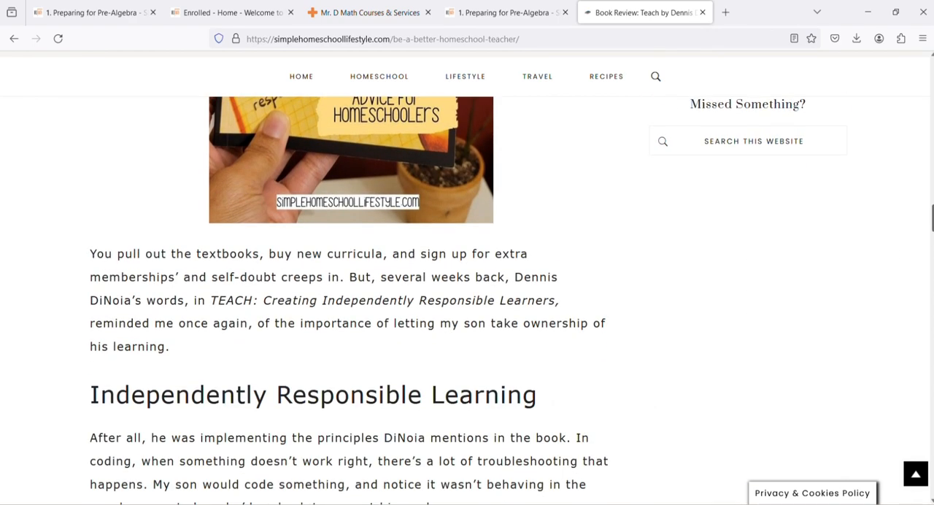
scroll(down, 3)
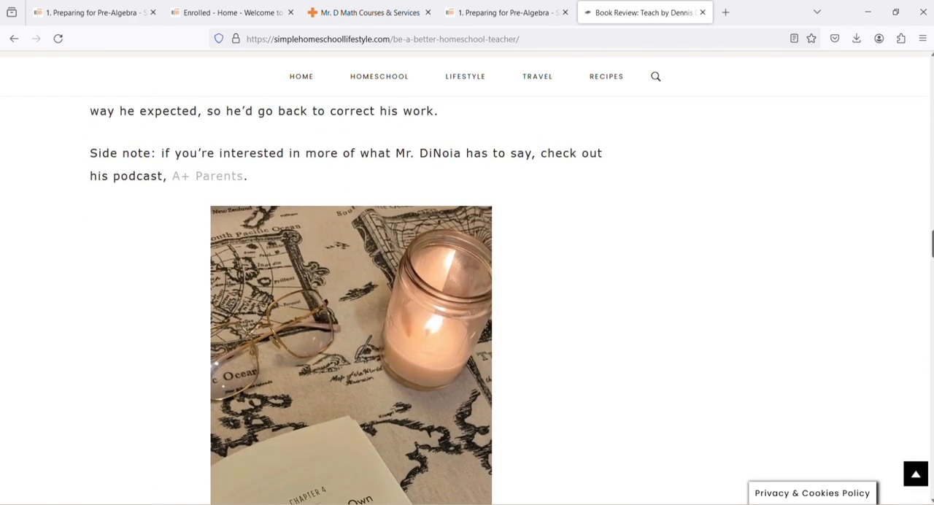
scroll(down, 3)
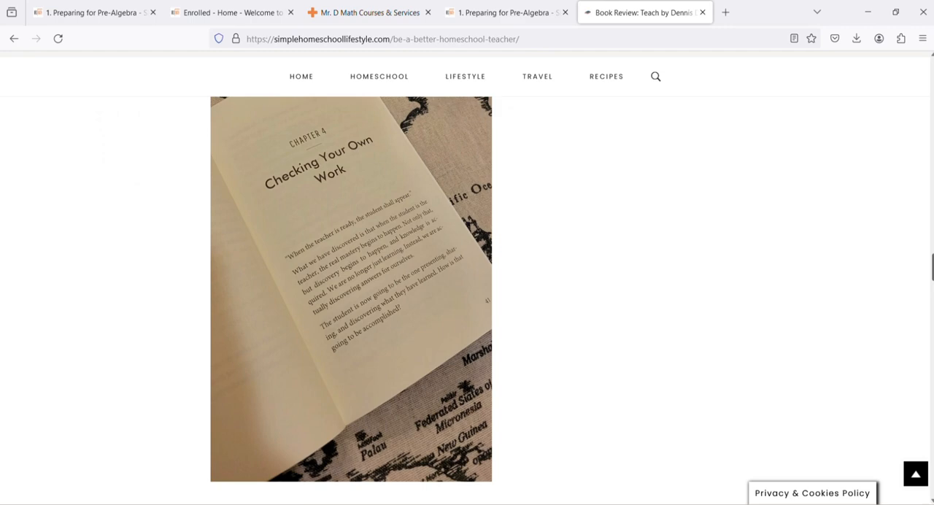
scroll(down, 3)
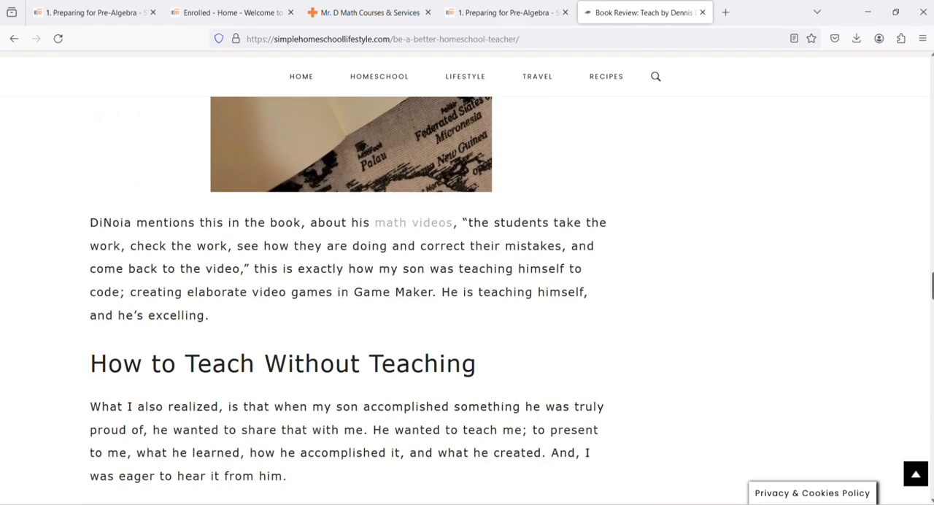
scroll(down, 3)
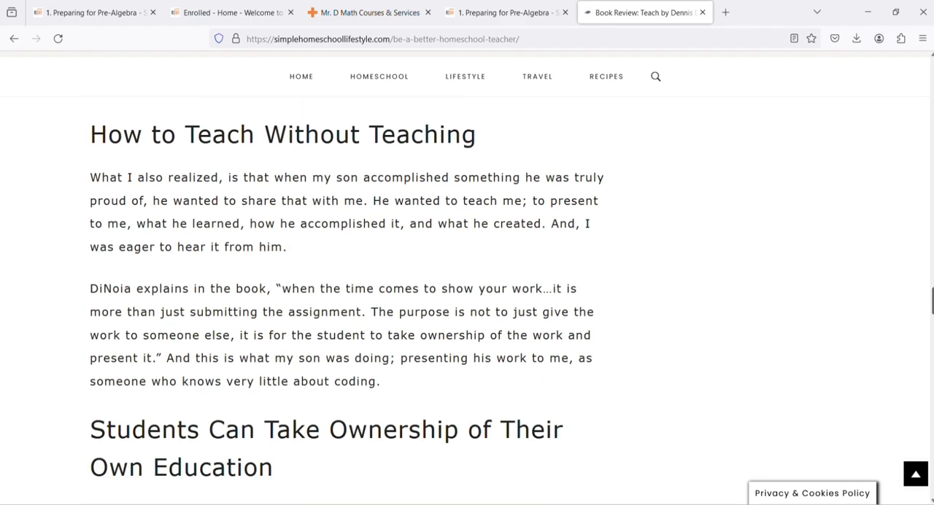
scroll(down, 3)
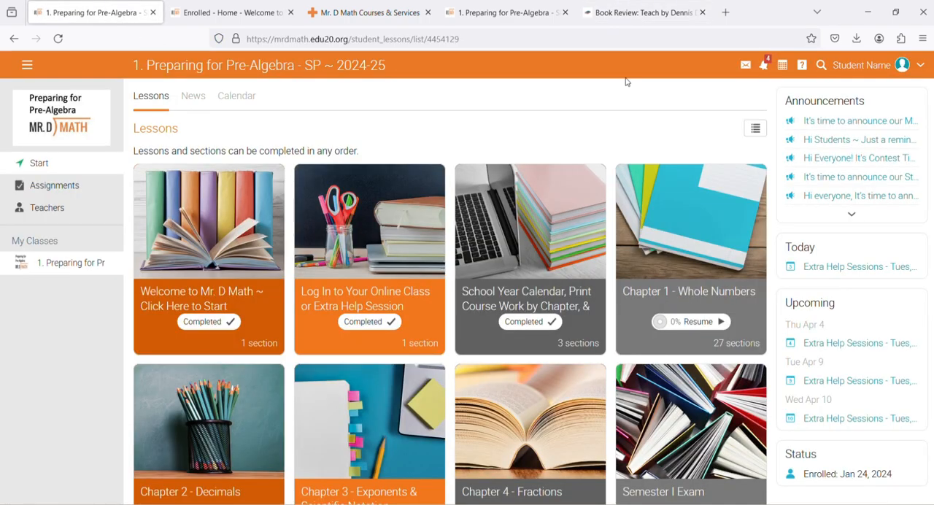
- Scroll the Lessons grid down to Chapters 2–4 and the Semester I Exam
scroll(down, 3)
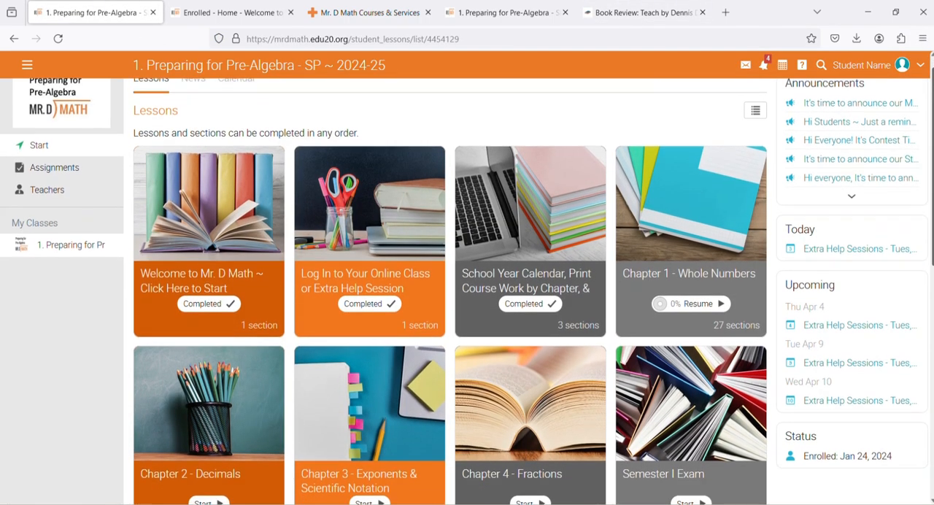
scroll(down, 3)
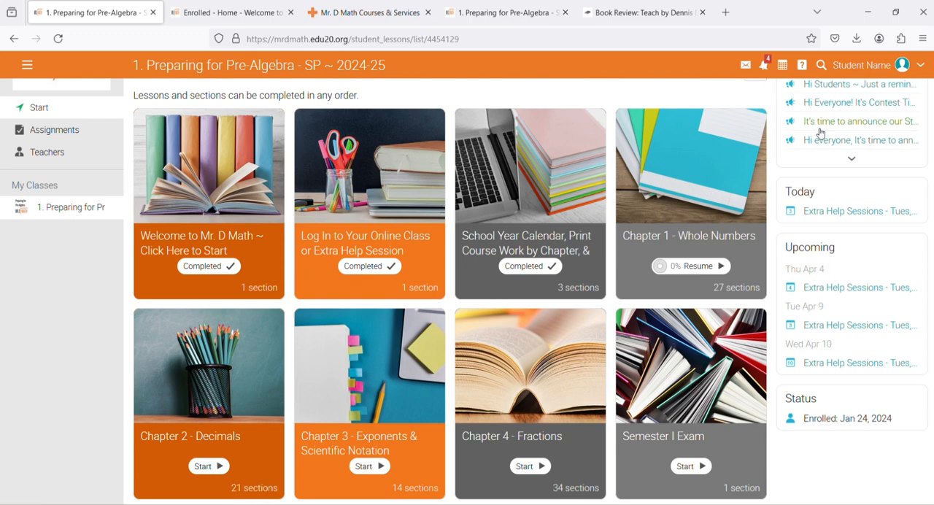
mouse_move(151, 258)
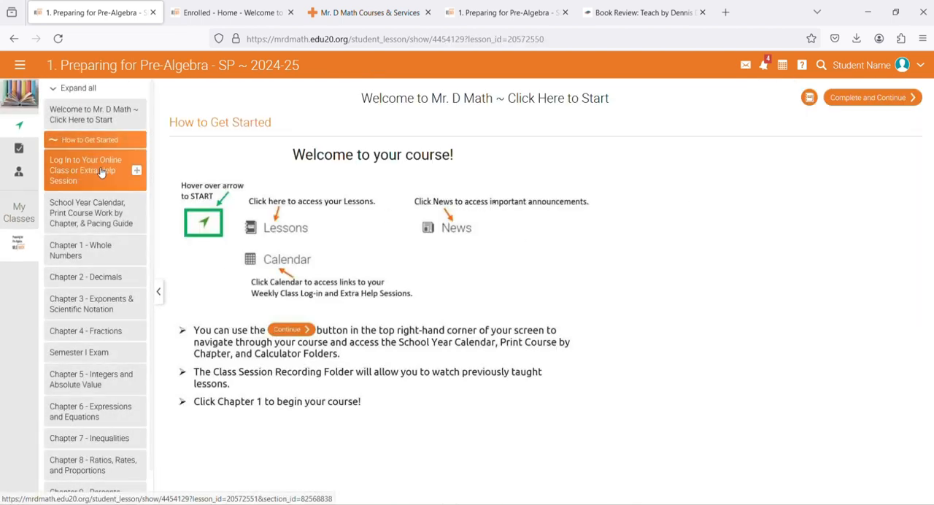
- View the extra help page, School Year Calendar 2024-2025 and Pacing Guide, then open Chapter 1 - Whole Numbers
click(91, 304)
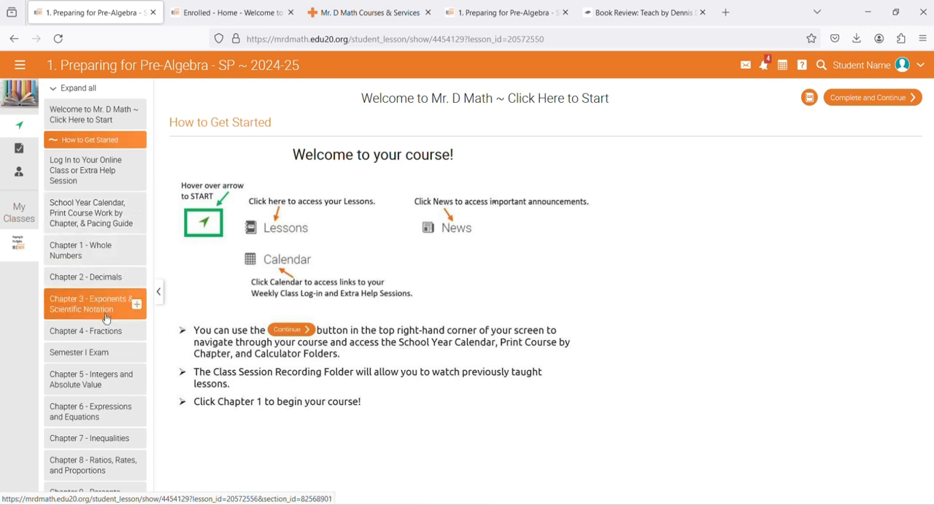
click(95, 170)
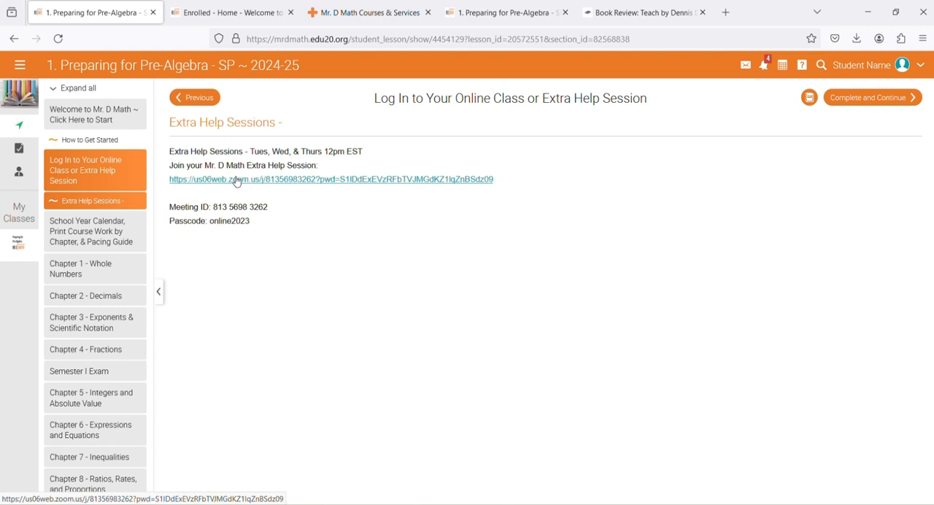
click(87, 232)
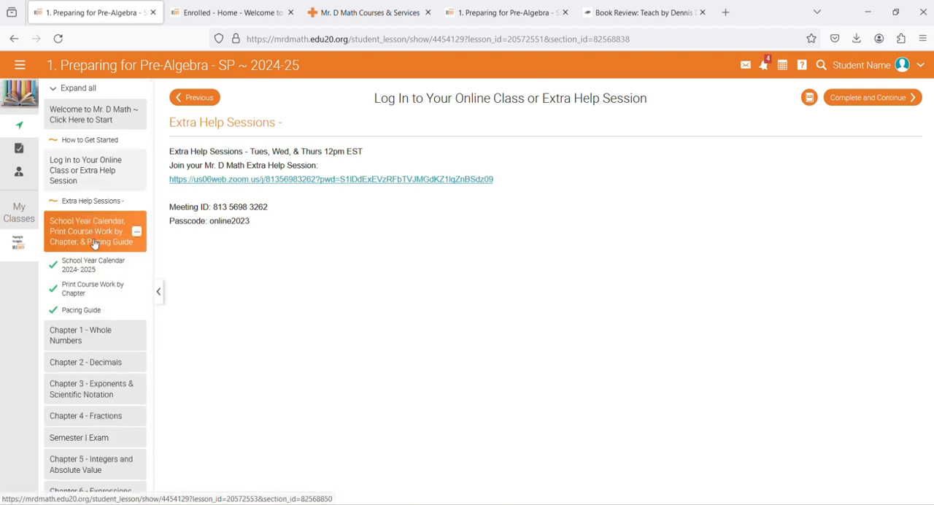
click(93, 264)
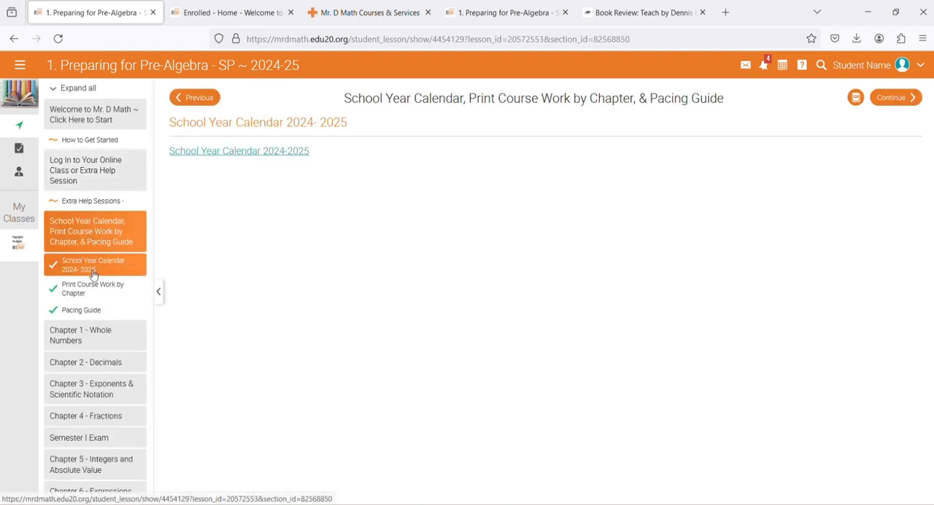
click(81, 310)
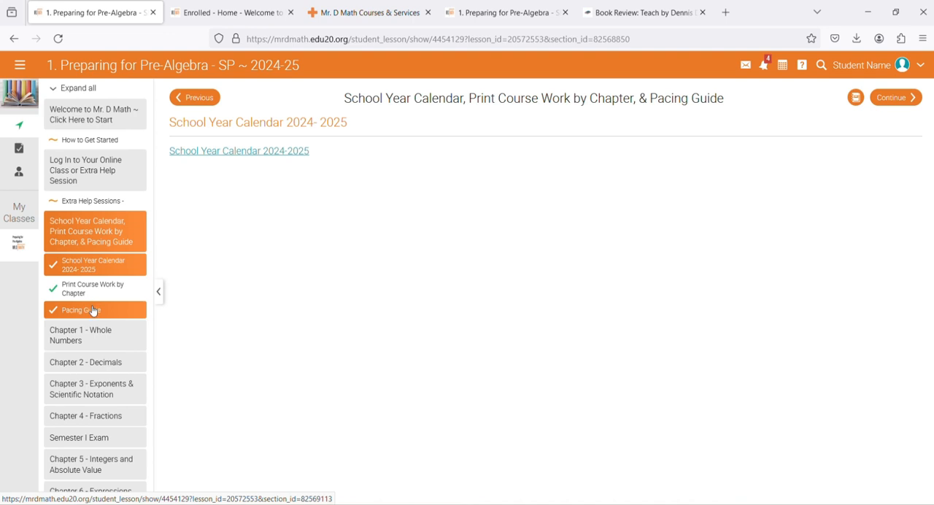
click(80, 309)
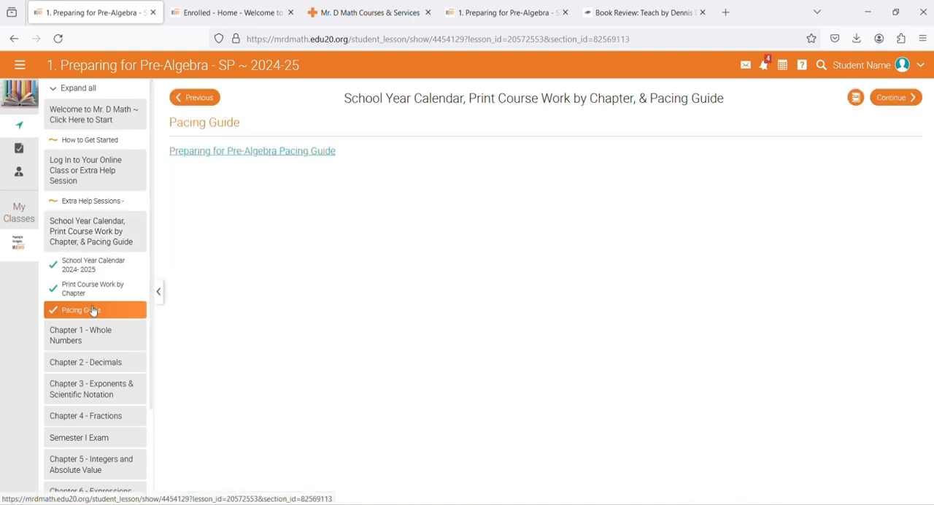
click(80, 335)
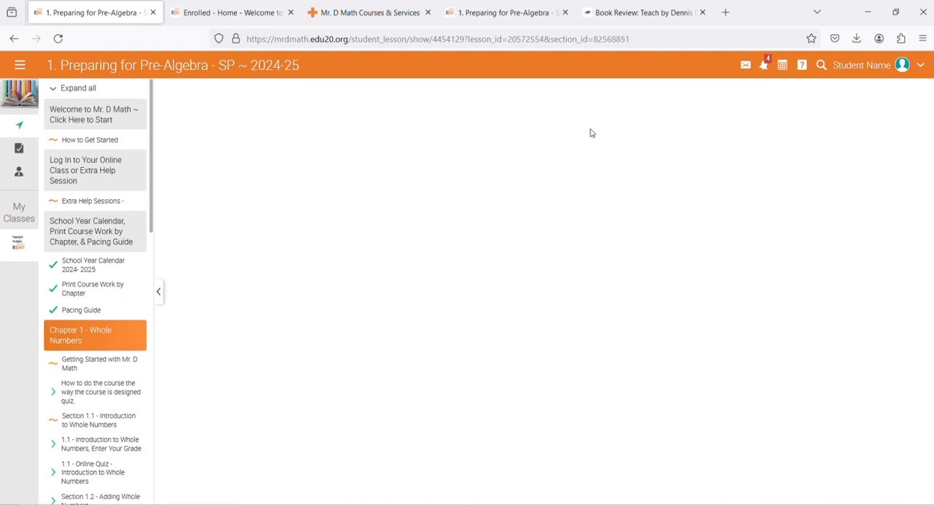
- Open Chapter 1's Getting Started lesson and its How to Complete a Course Work Section guide
click(99, 363)
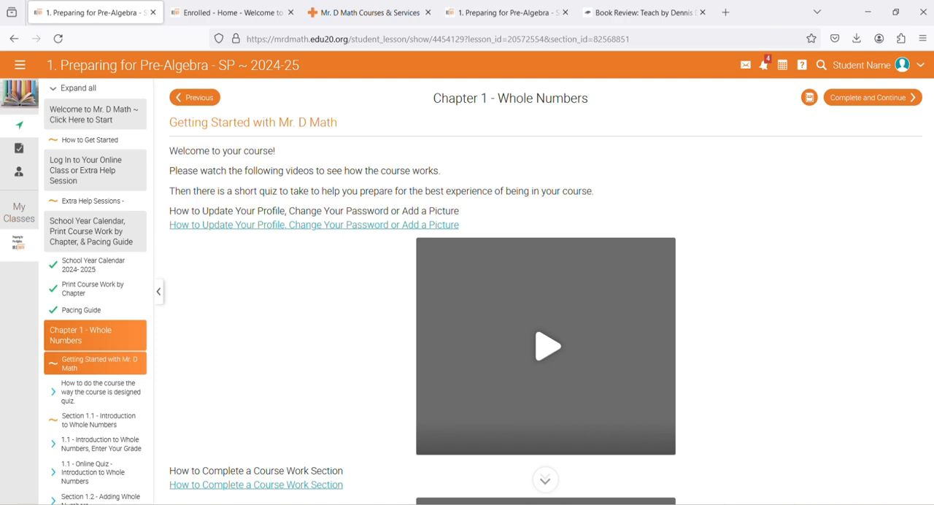
scroll(down, 3)
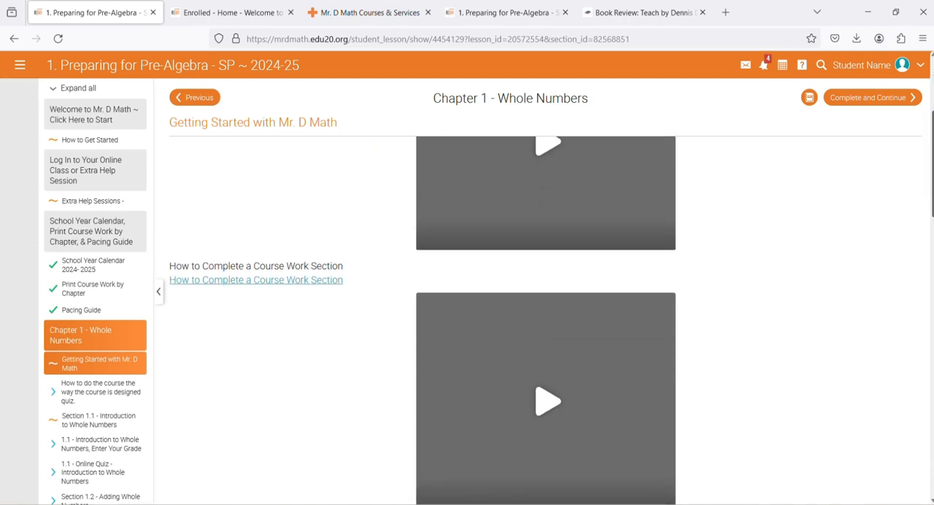
scroll(down, 3)
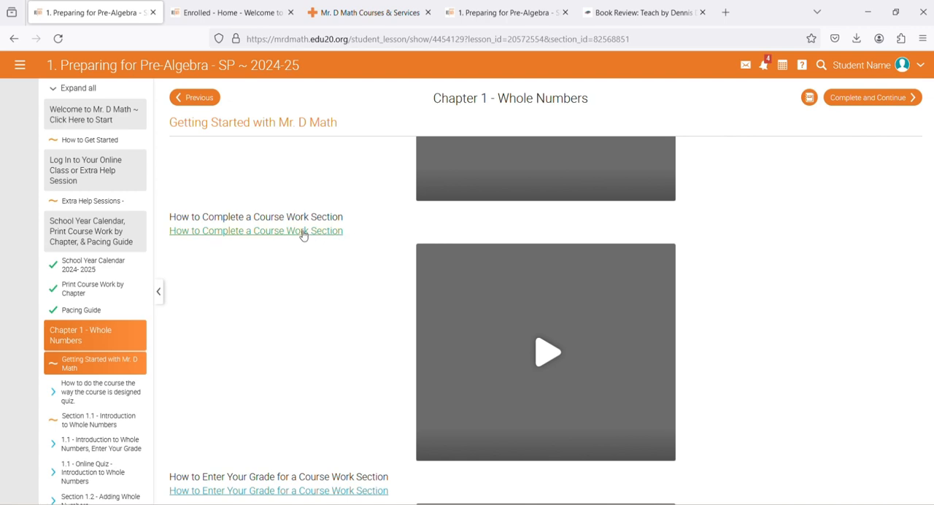
click(255, 230)
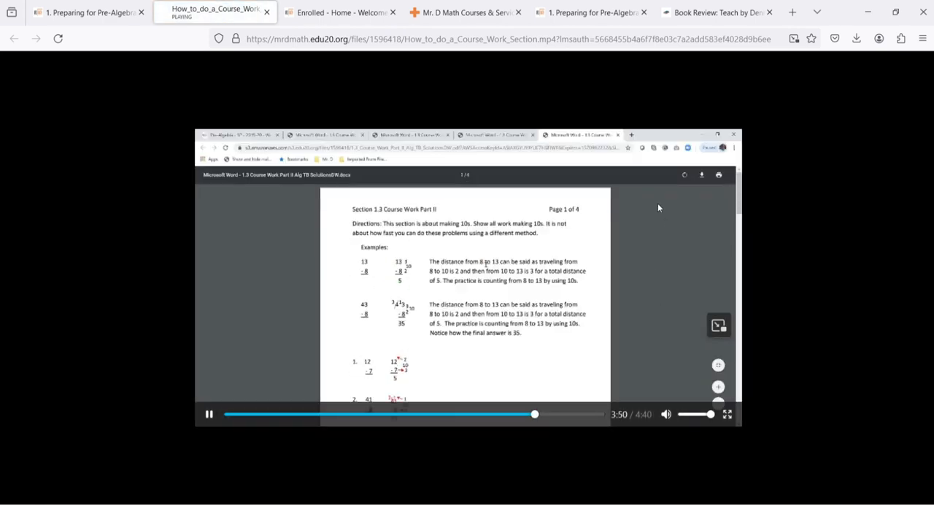
- Return to the 1. Preparing for Pre-Algebra tab showing the Getting Started lesson
click(87, 12)
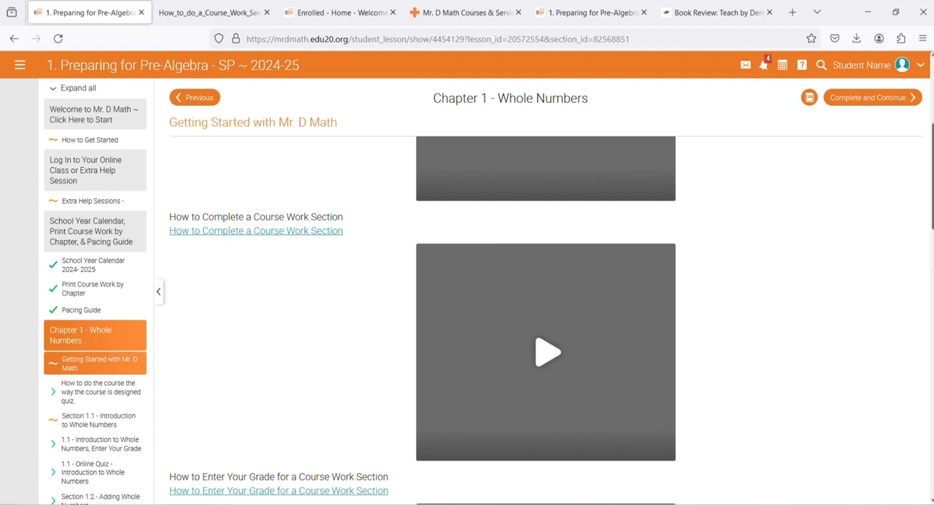
- Browse the Getting Started how-to videos, then bring up the site navigation menu
scroll(down, 3)
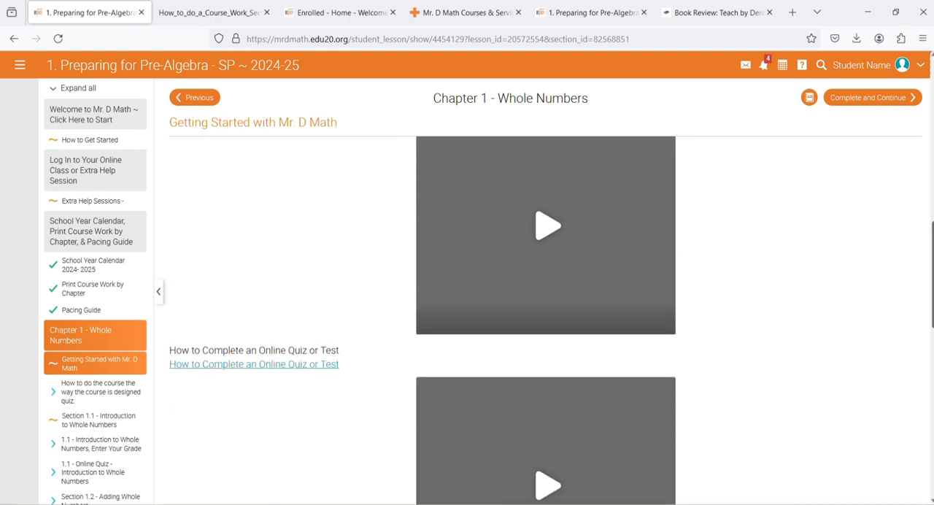
scroll(down, 3)
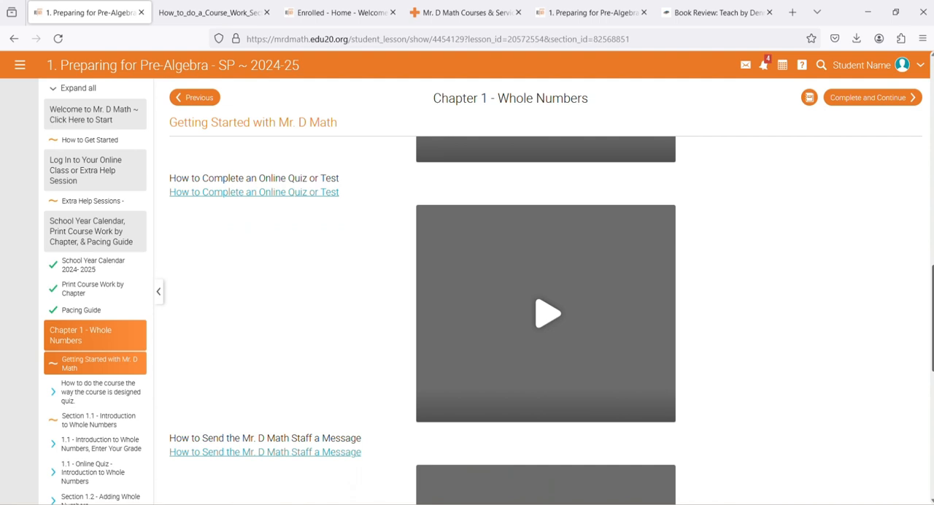
scroll(down, 3)
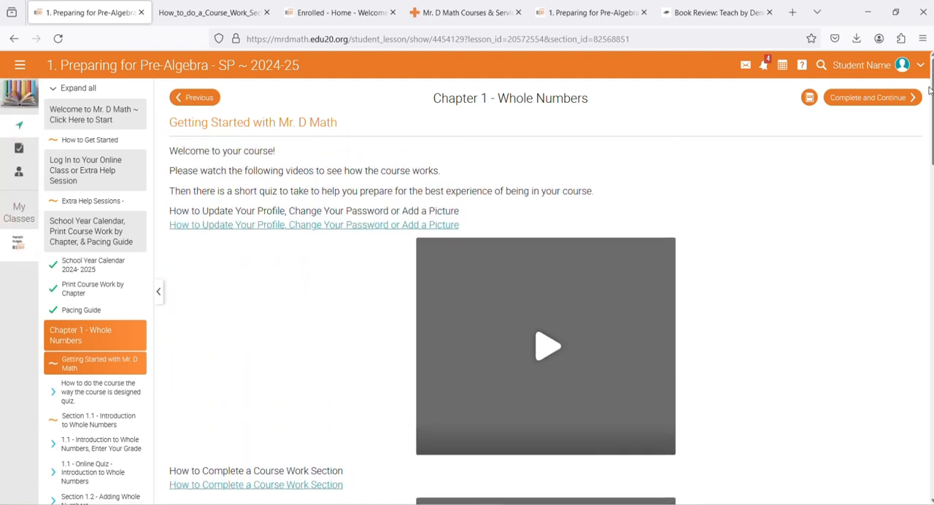
click(20, 65)
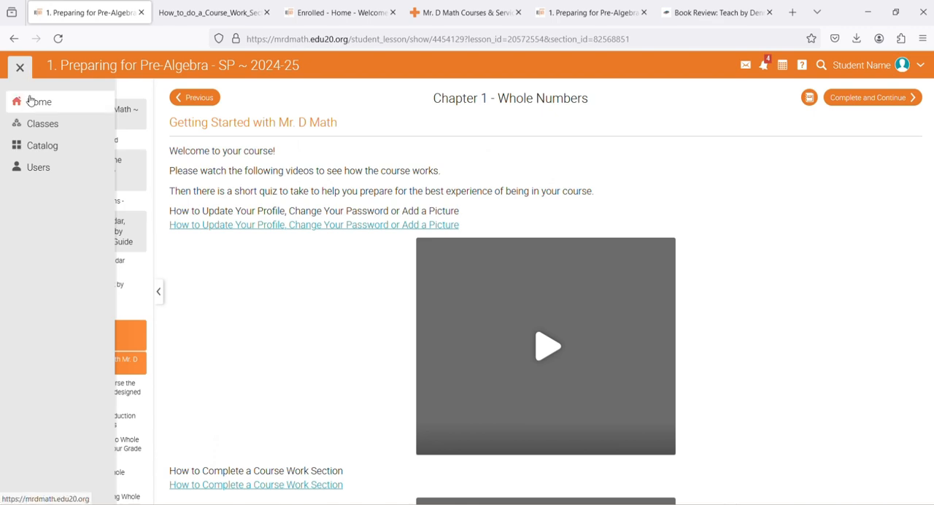
- Open the class Catalog from the side menu and browse its subject tiles to Math Courses
click(20, 65)
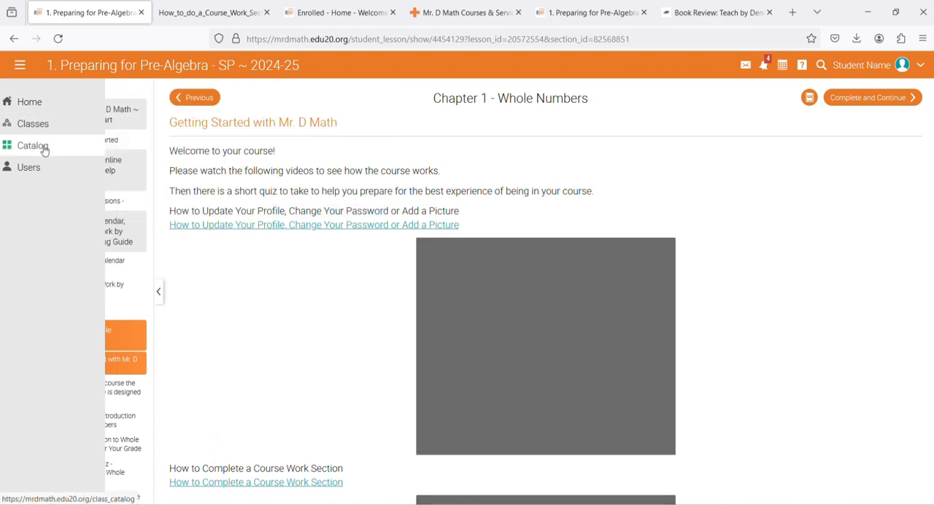
click(32, 145)
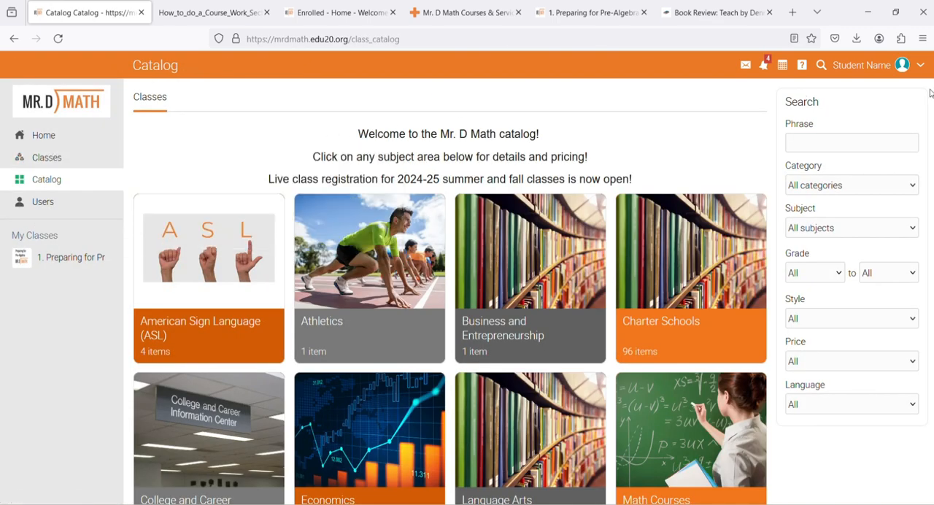
scroll(down, 3)
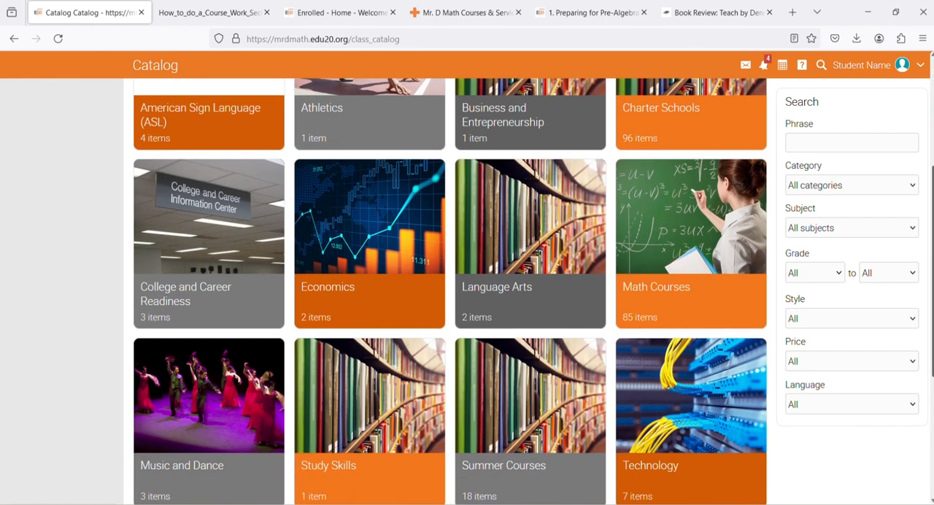
scroll(down, 3)
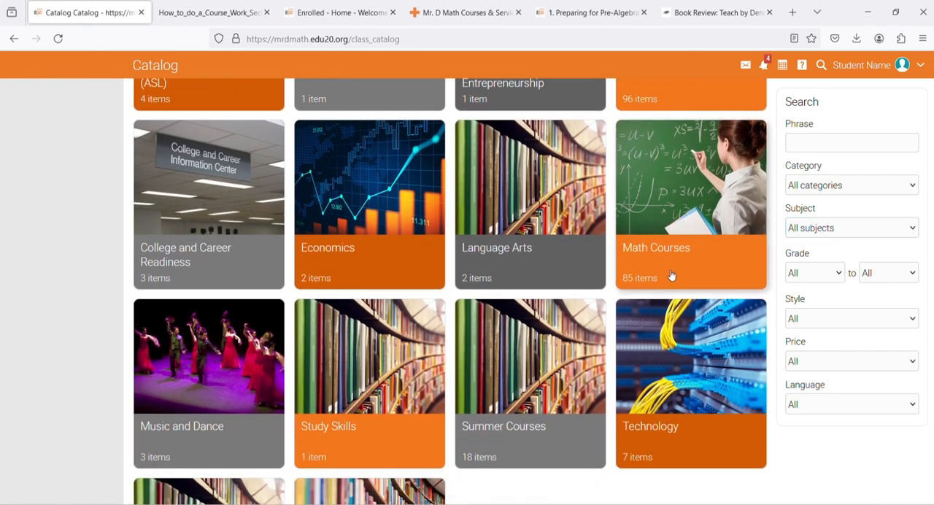
scroll(down, 3)
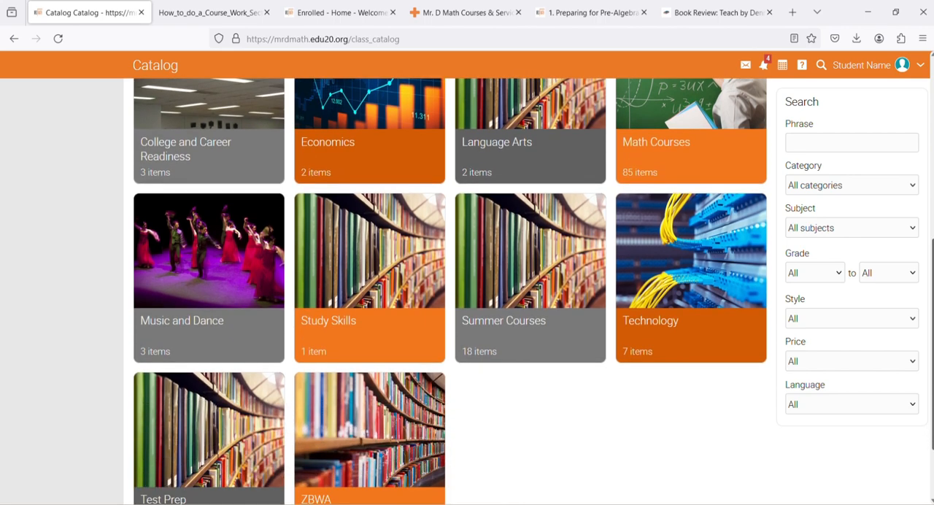
scroll(down, 3)
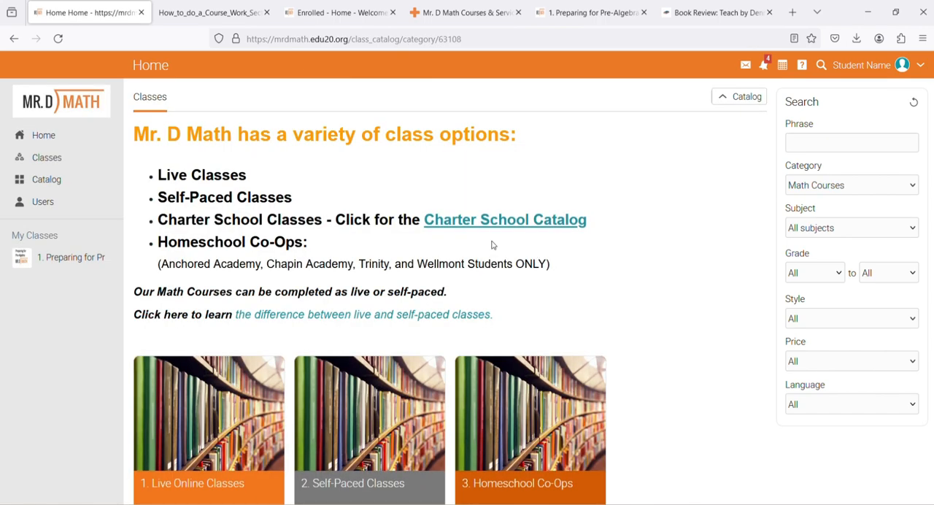
mouse_move(248, 181)
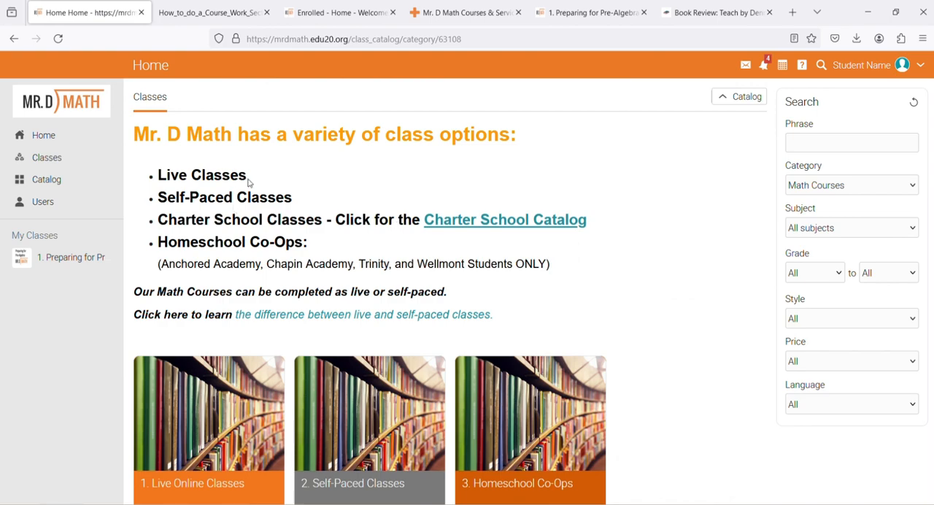
- Scroll to the Live Online (59), Self-Paced (8) and Homeschool Co-Ops (18) tiles
scroll(down, 3)
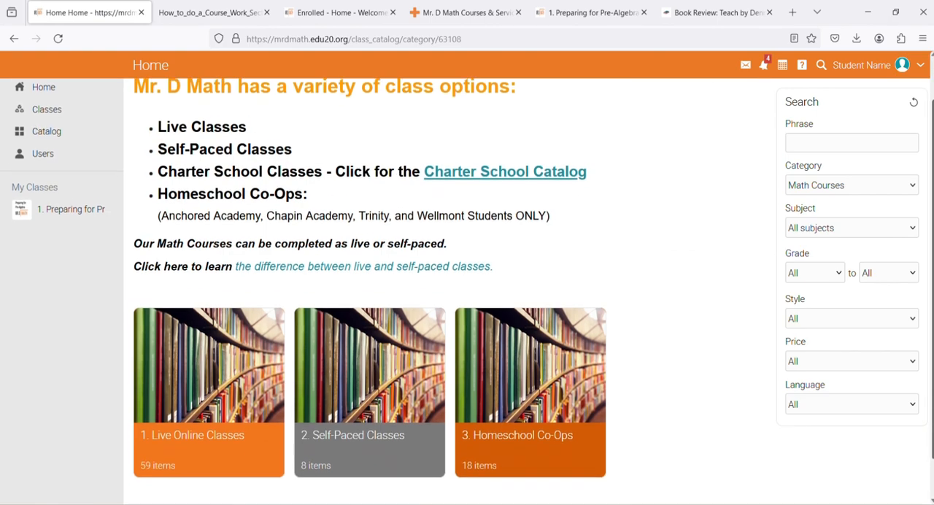
scroll(down, 3)
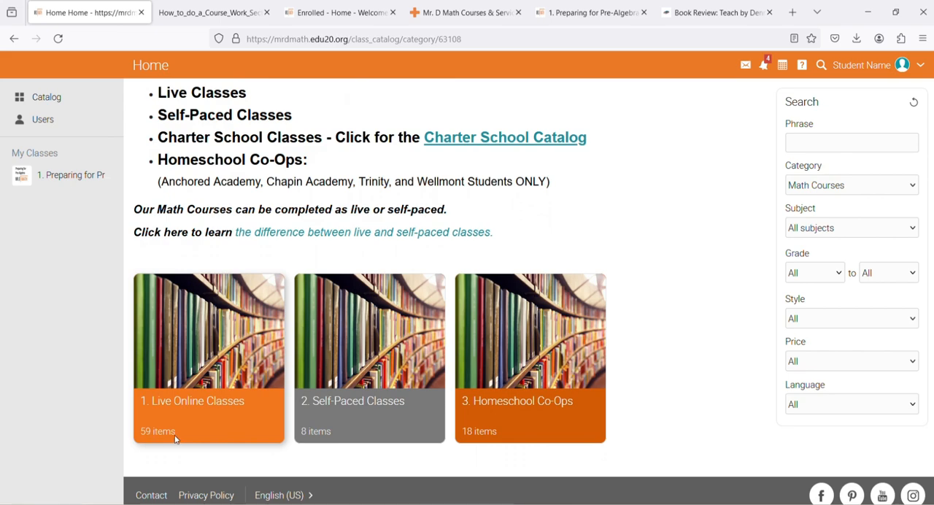
mouse_move(316, 376)
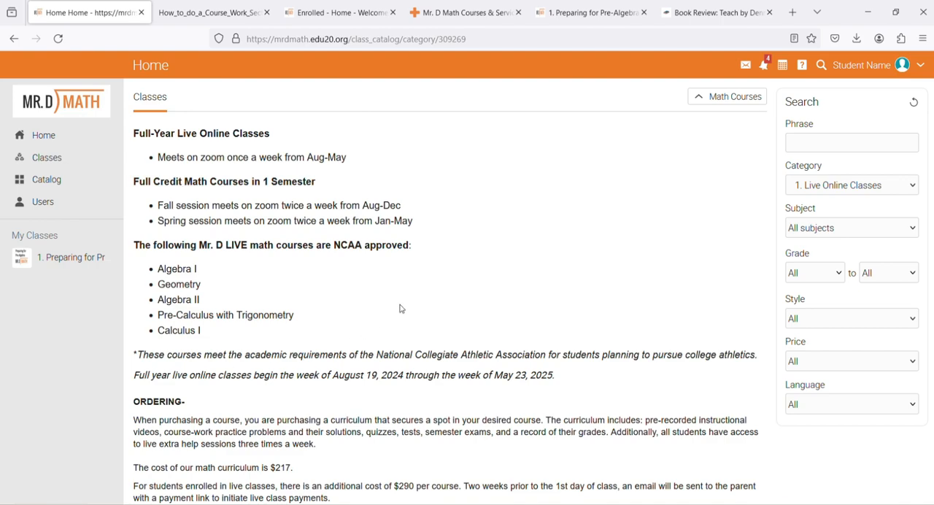
- Scroll through the Live Online Classes page past schedules, NCAA-approved courses and pricing
scroll(down, 3)
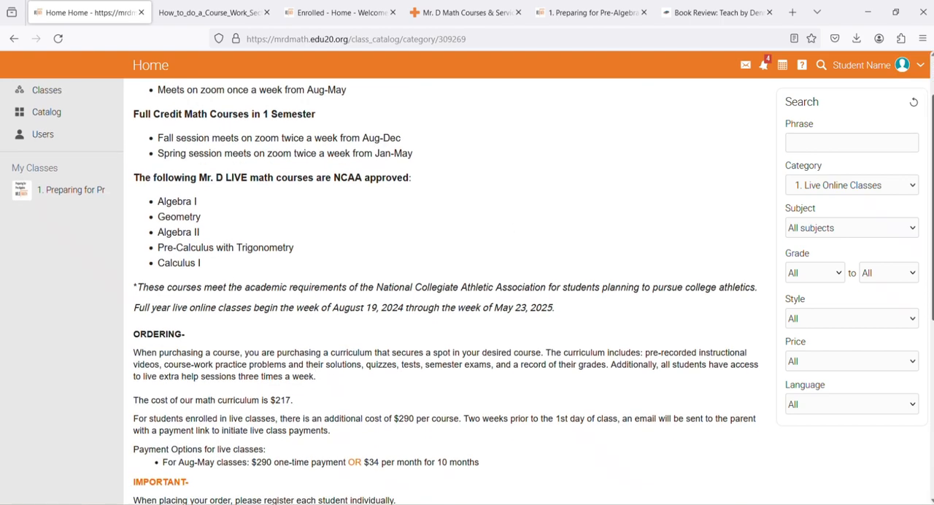
scroll(down, 3)
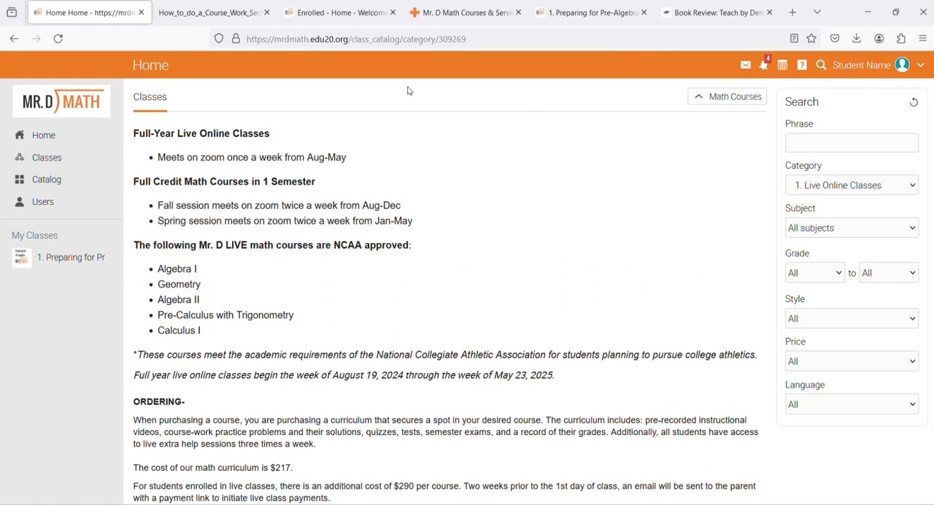
- Browse the Self-Paced Classes listing and its $217 course tiles
click(13, 39)
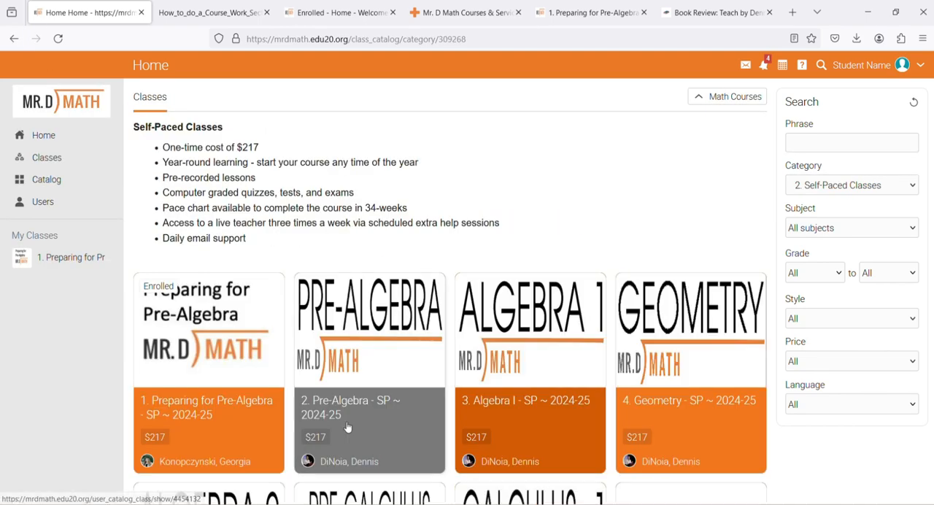
scroll(down, 3)
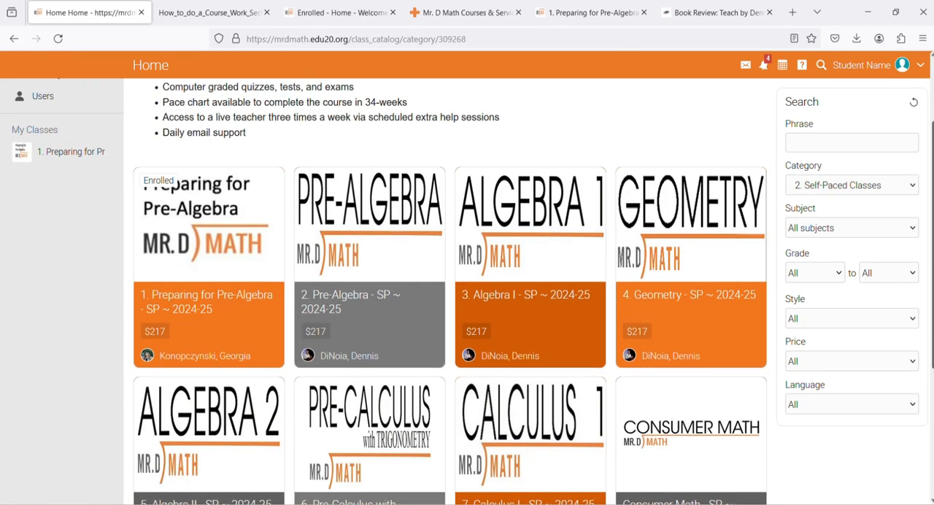
scroll(down, 3)
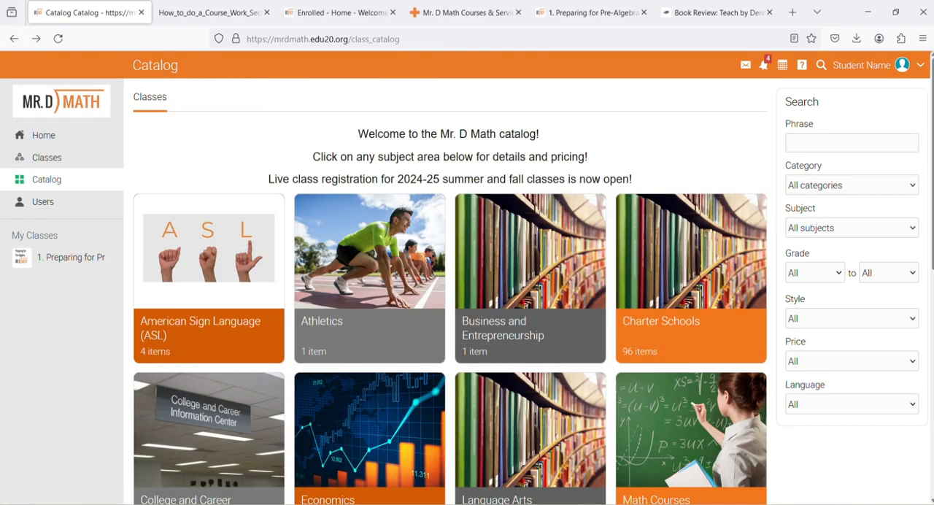
- Browse the Test Prep tile, view the SAT Math Bootcamp school-year options, then return to the student home page
scroll(down, 3)
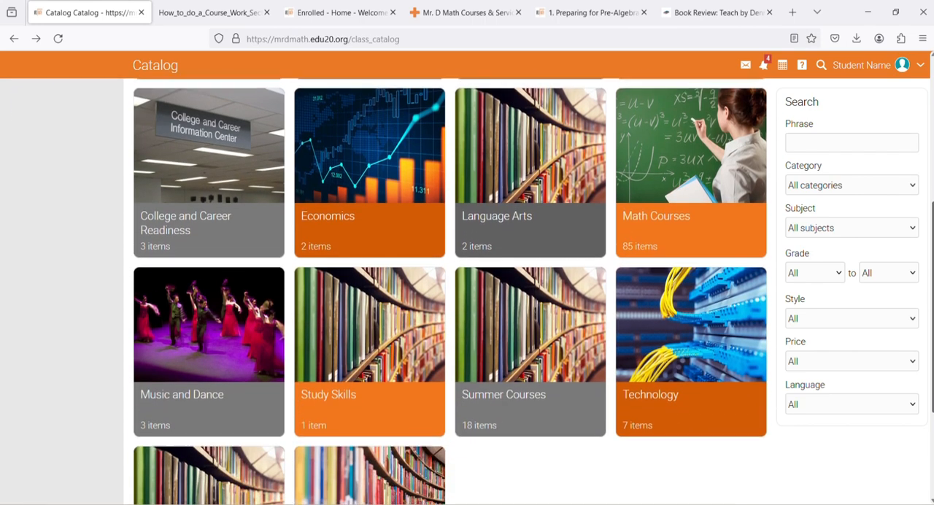
scroll(down, 3)
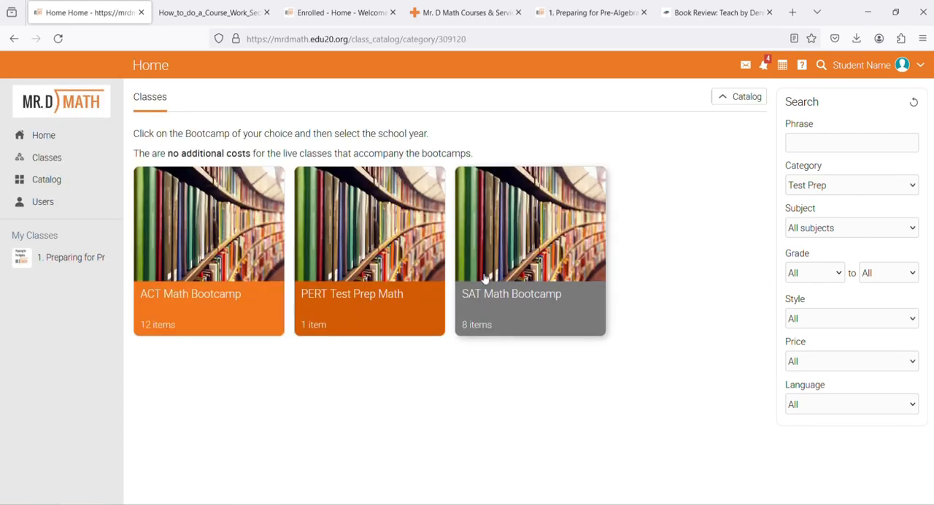
mouse_move(353, 307)
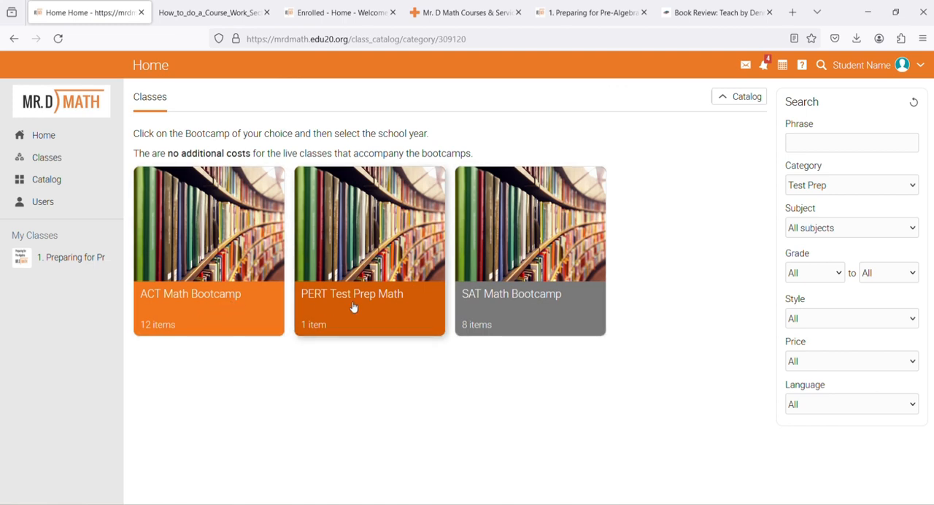
click(530, 234)
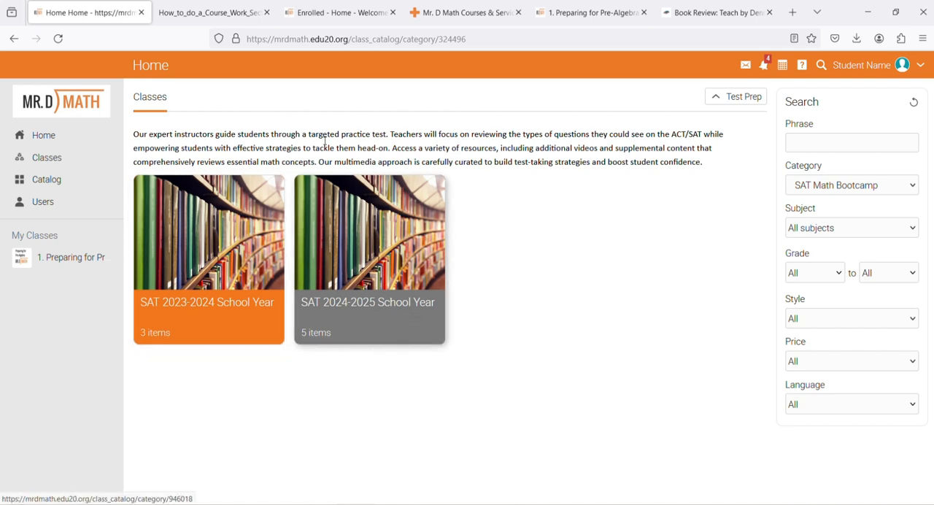
click(62, 101)
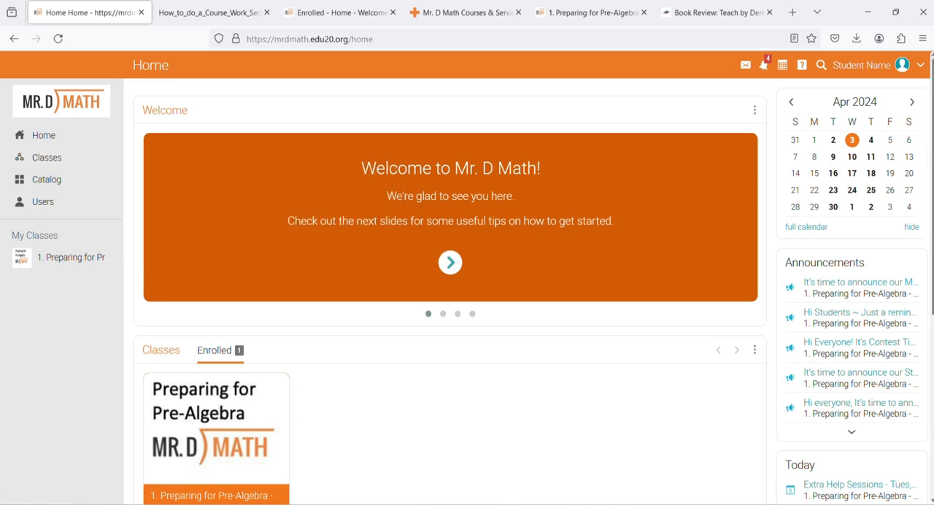
- Go to the Preparing for Pre-Algebra - SP 2024-25 class and scroll through its News feed
scroll(down, 3)
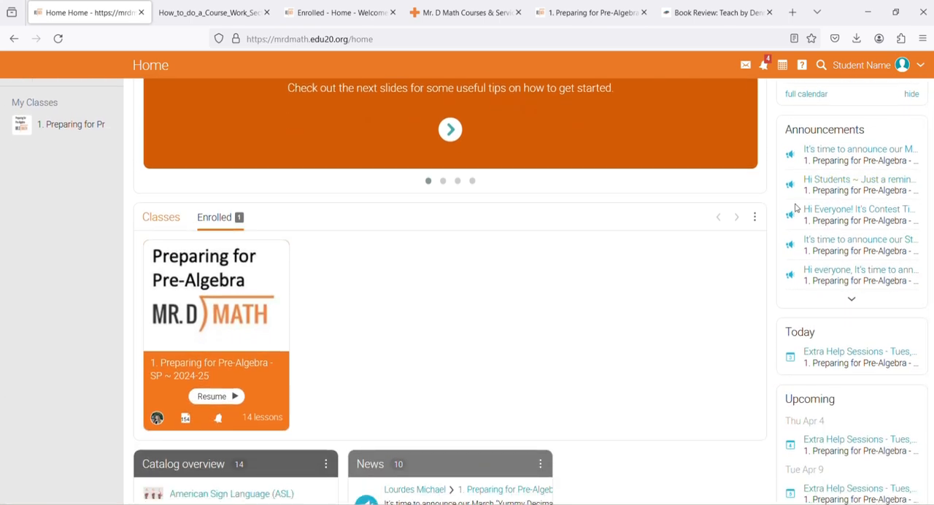
click(450, 129)
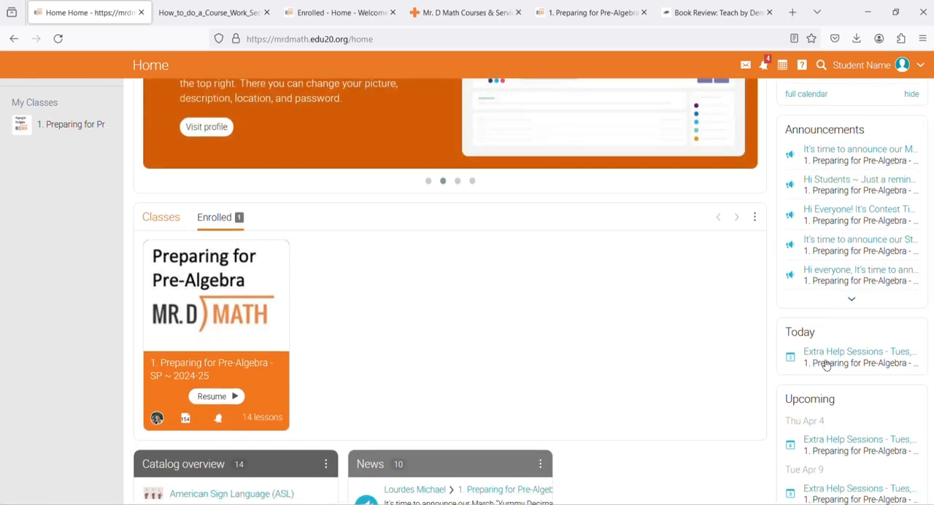
scroll(down, 3)
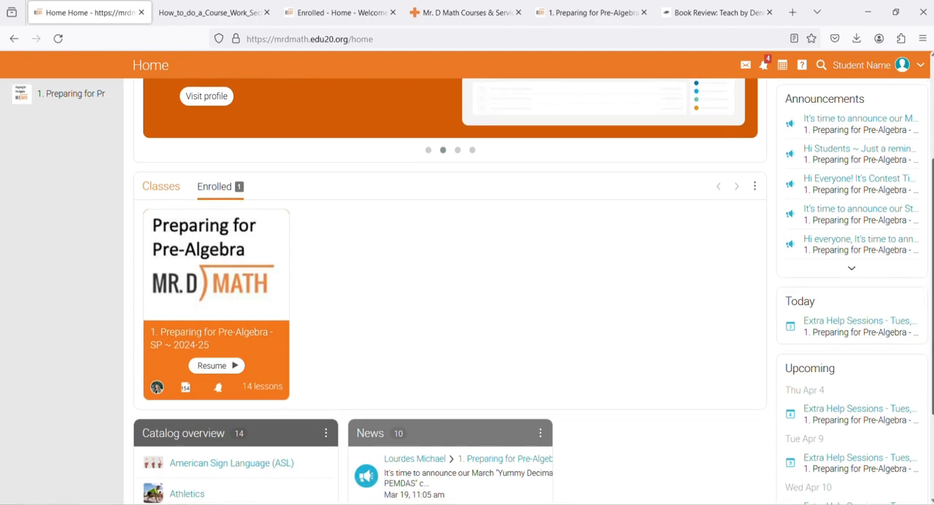
scroll(down, 3)
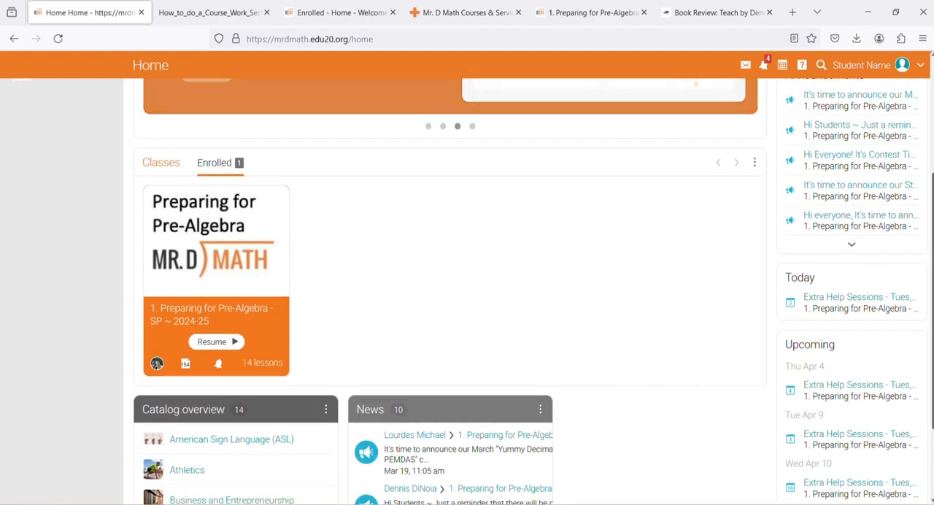
scroll(down, 3)
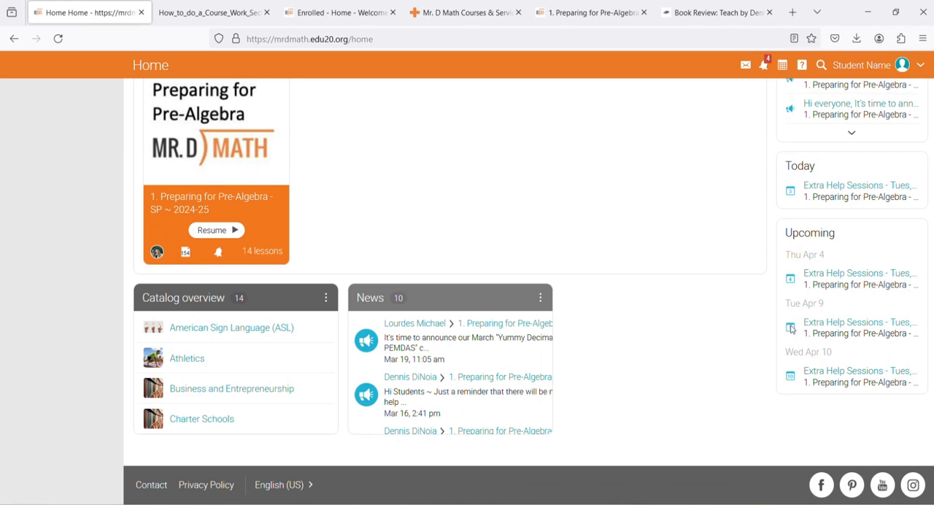
scroll(down, 3)
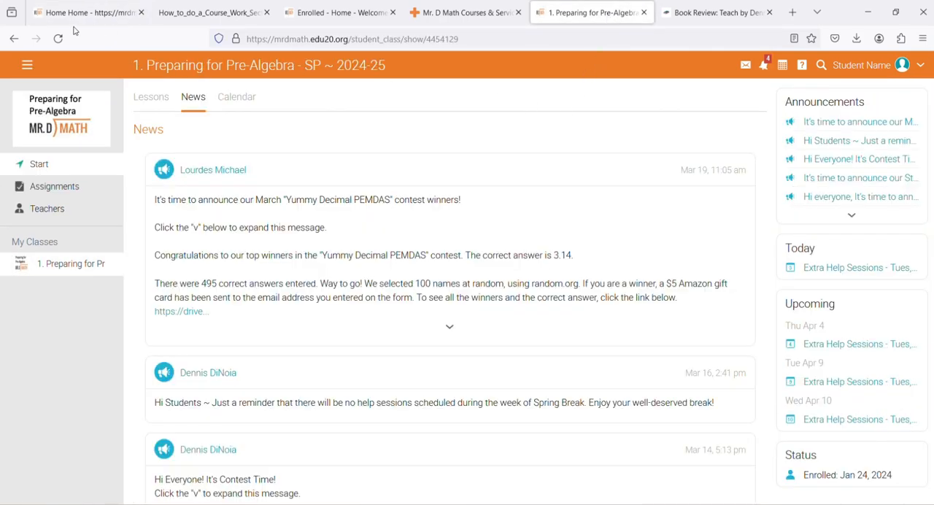
- Switch to the first browser tab to land back on the Home dashboard welcome section
click(14, 39)
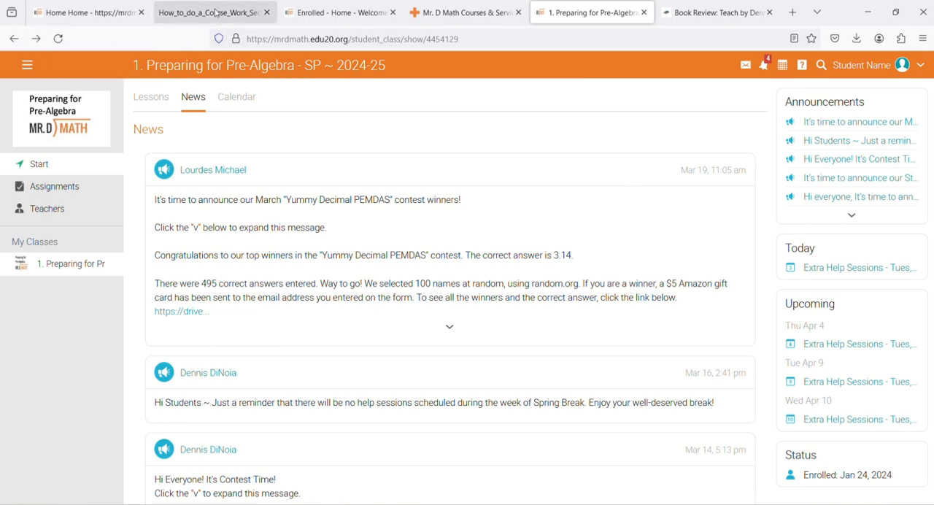
click(81, 13)
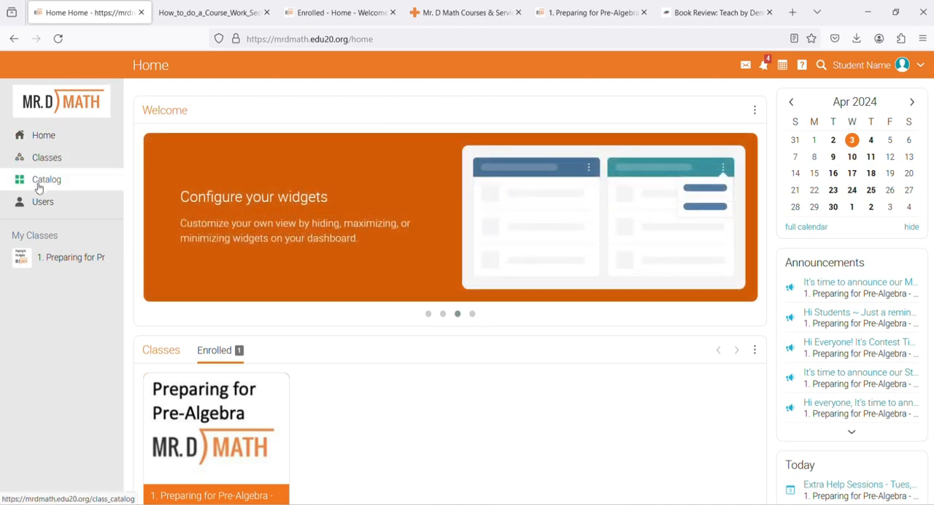
- Go to the class Catalog and scroll through the Math Courses listing
click(46, 179)
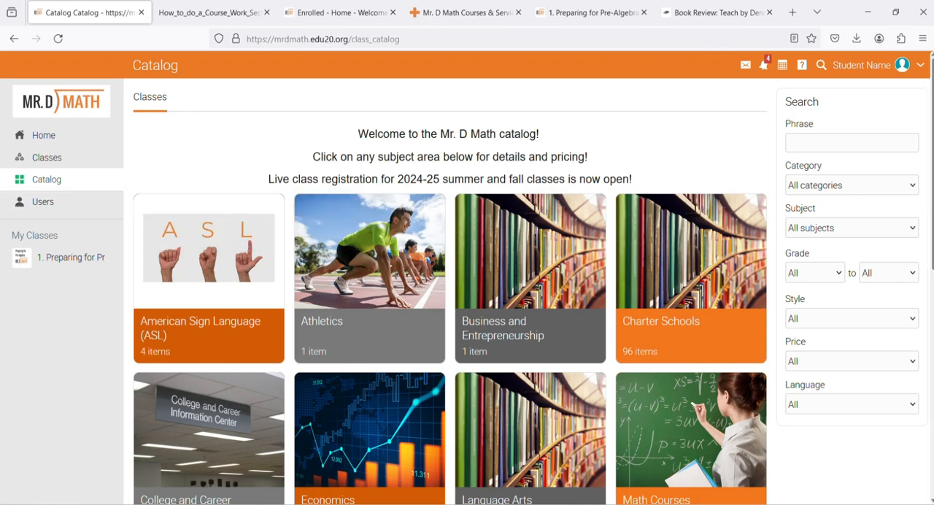
scroll(down, 3)
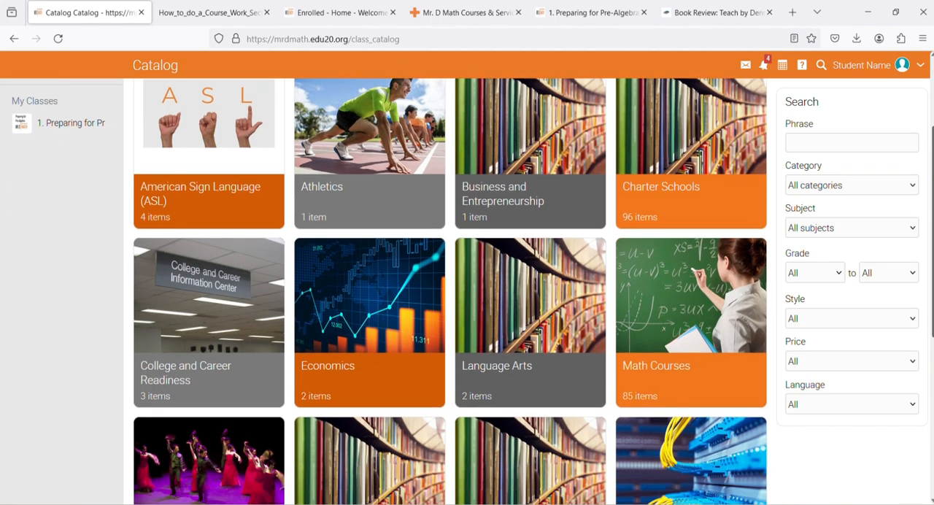
scroll(down, 3)
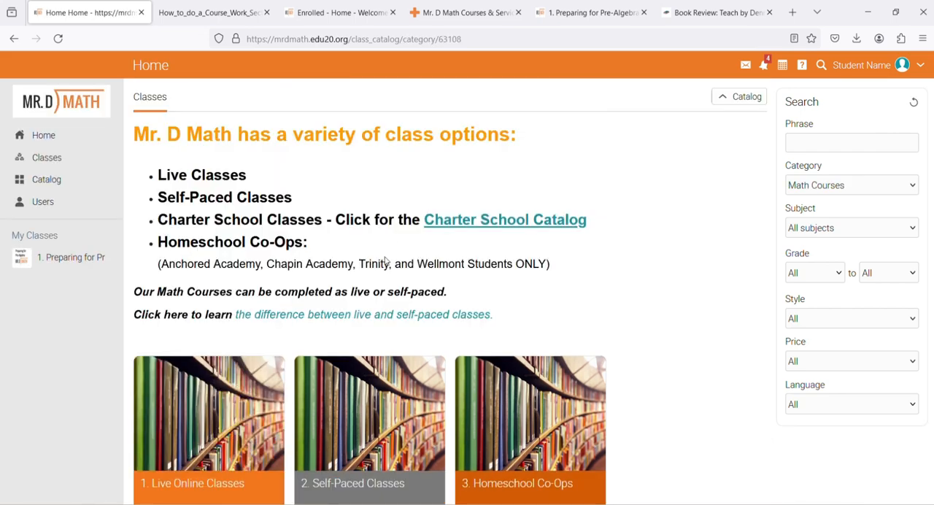
scroll(down, 3)
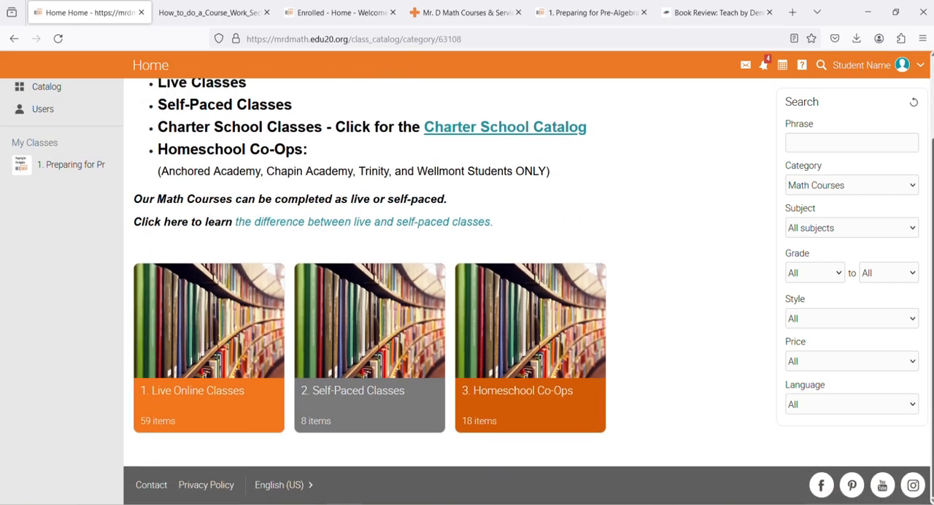
- Browse the 2. Self-Paced Classes offerings and scroll through the course tiles
click(369, 389)
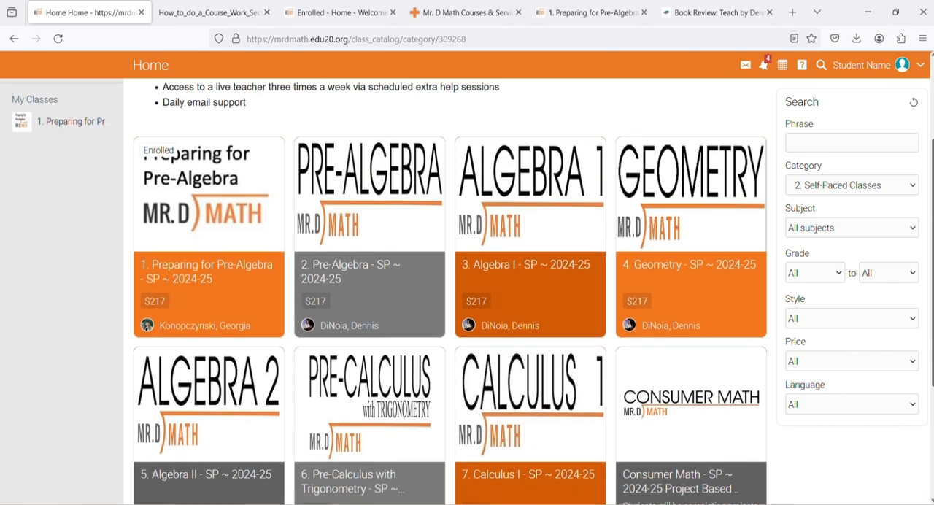
scroll(down, 3)
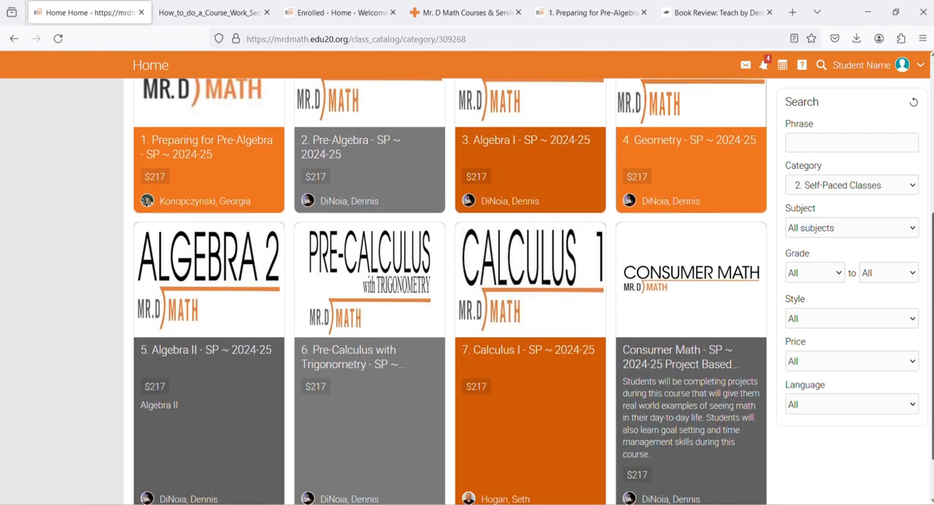
scroll(down, 3)
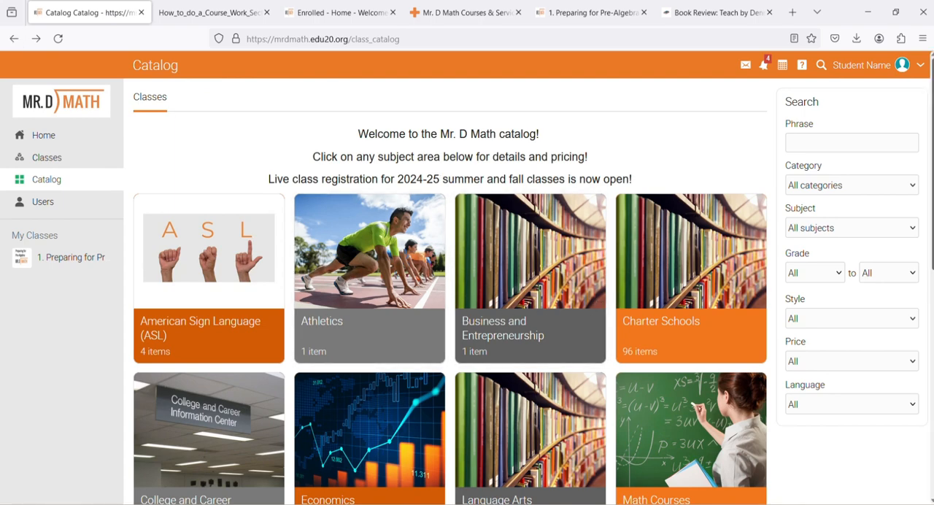
scroll(down, 3)
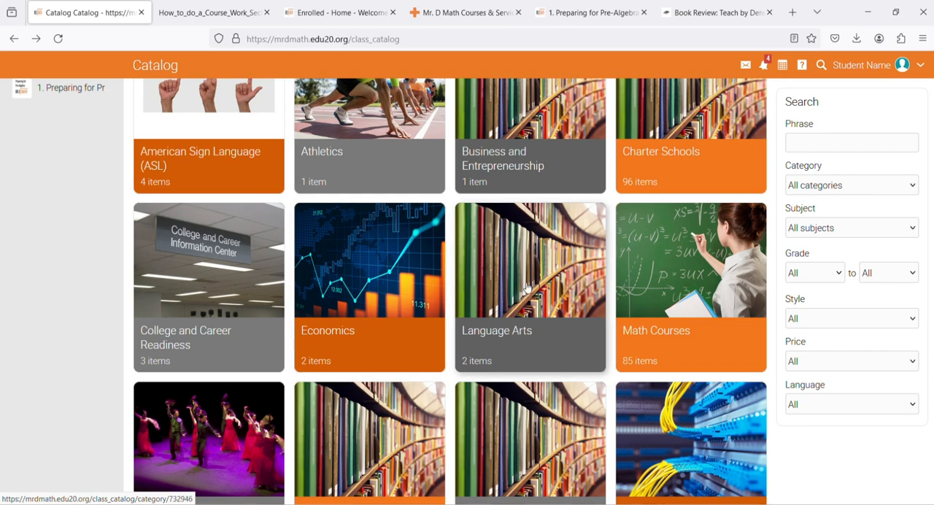
click(530, 287)
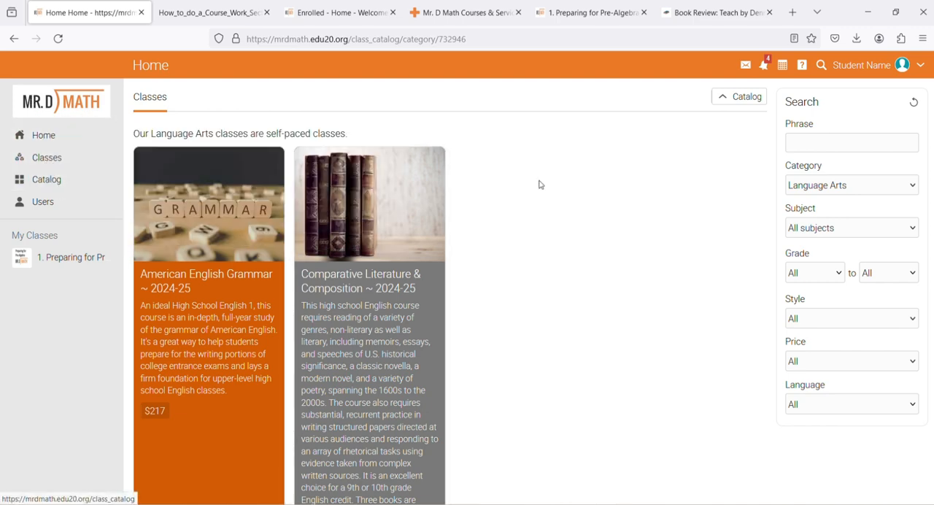
click(46, 179)
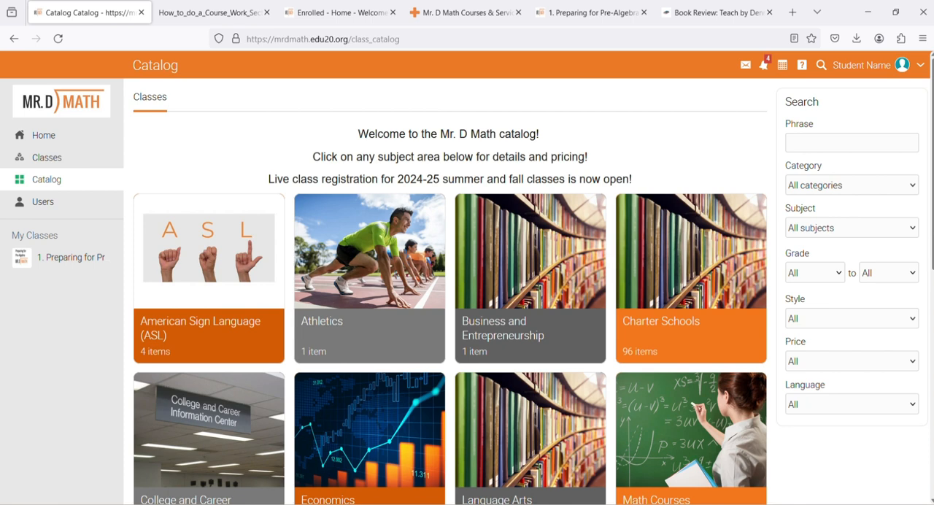
mouse_move(610, 63)
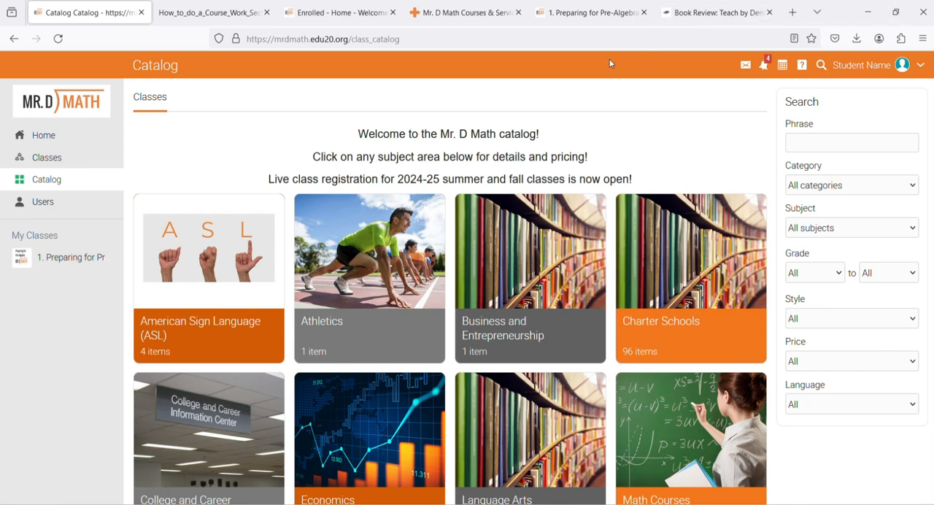
mouse_move(539, 37)
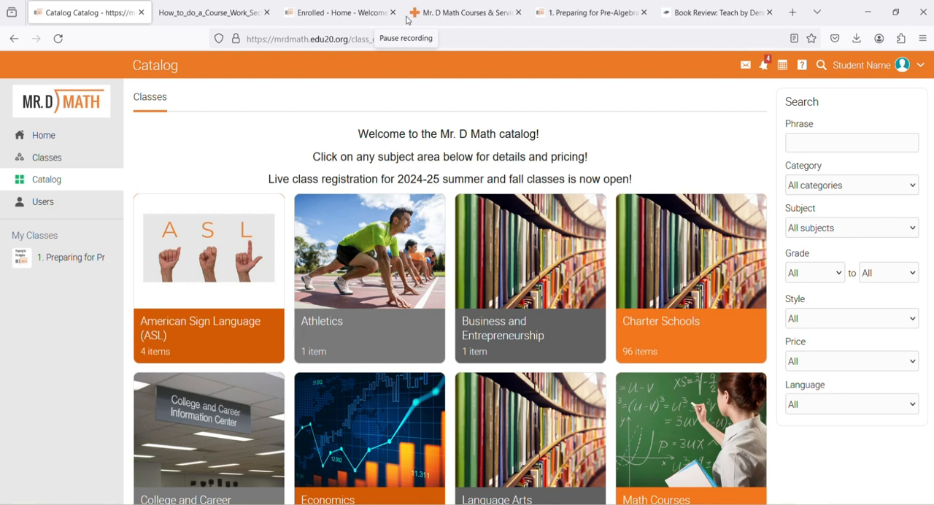
mouse_move(420, 23)
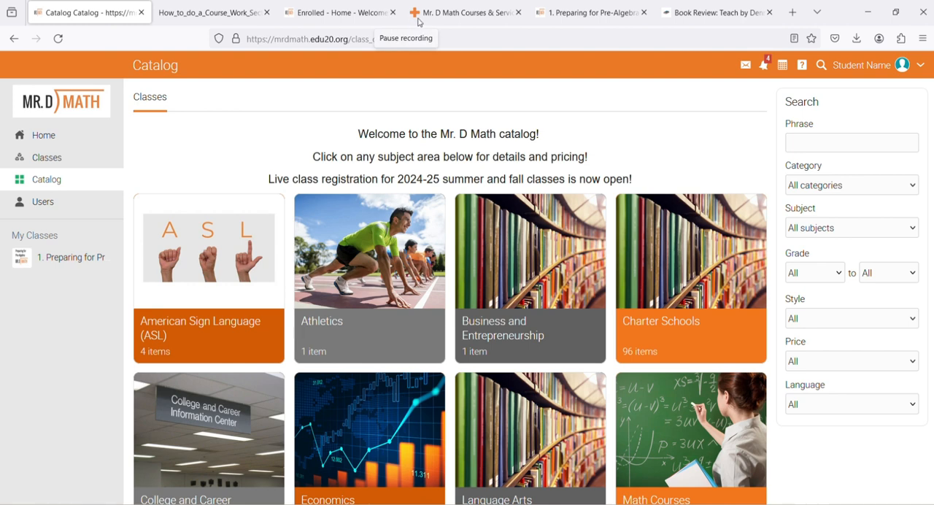